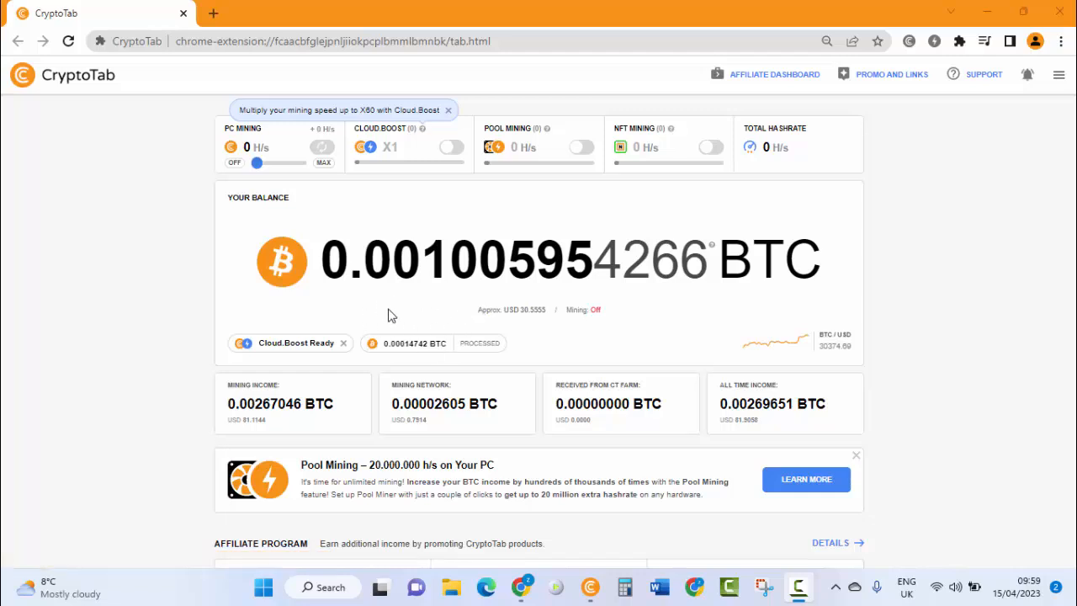
{"action": "mouse_move", "coordinate": [497, 305]}
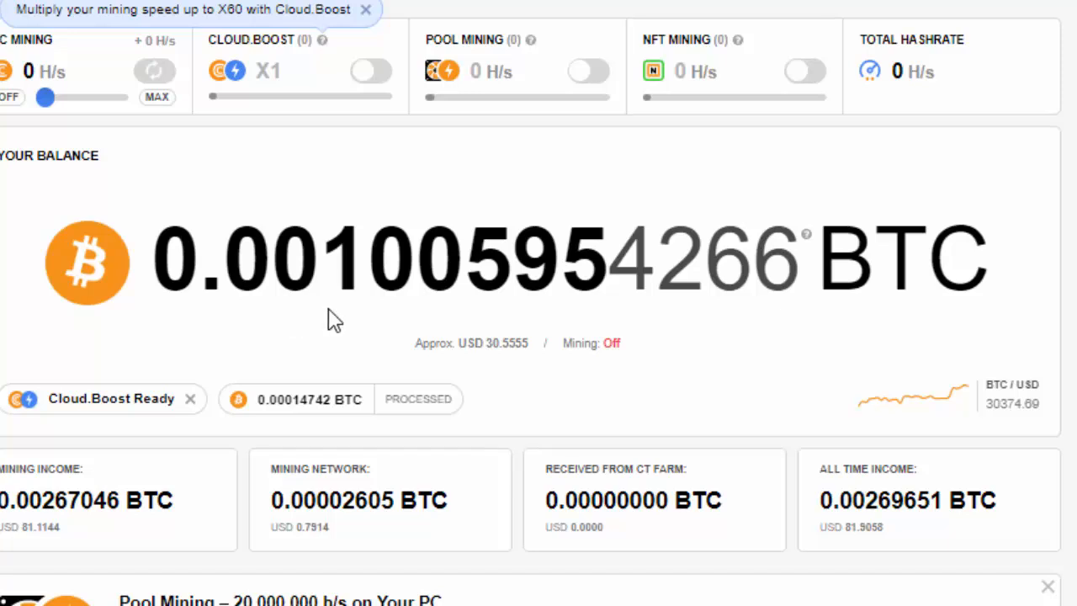
{"action": "mouse_move", "coordinate": [468, 367]}
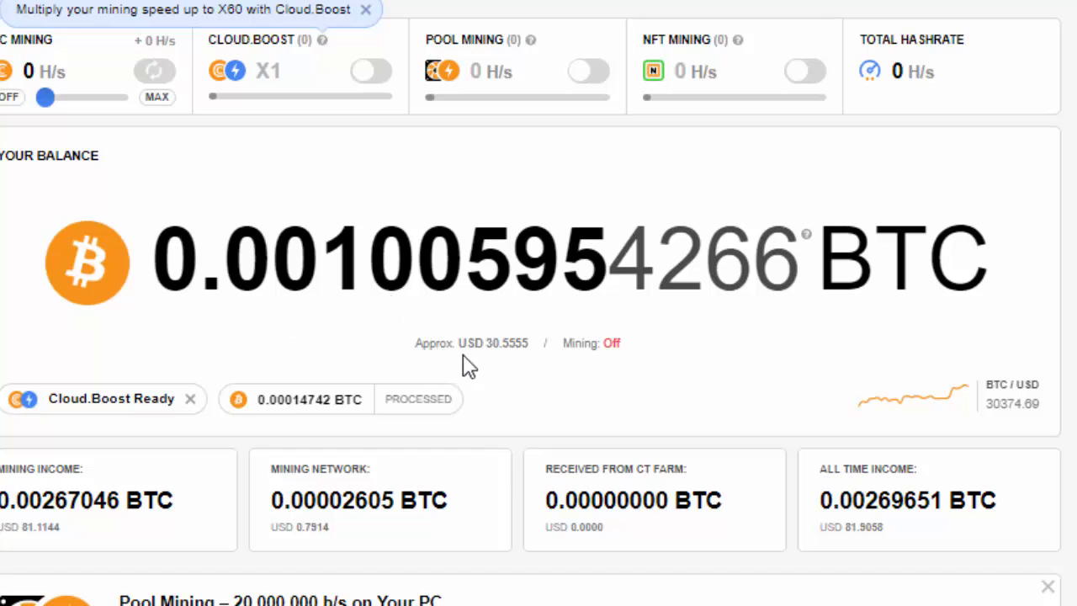
{"action": "mouse_move", "coordinate": [520, 371]}
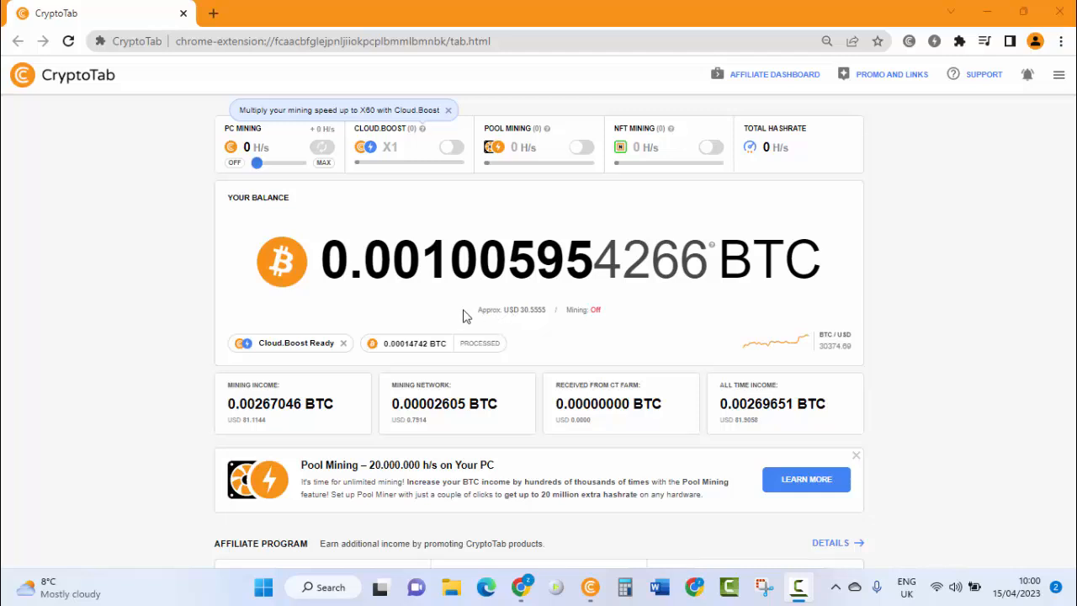
{"action": "mouse_move", "coordinate": [429, 306]}
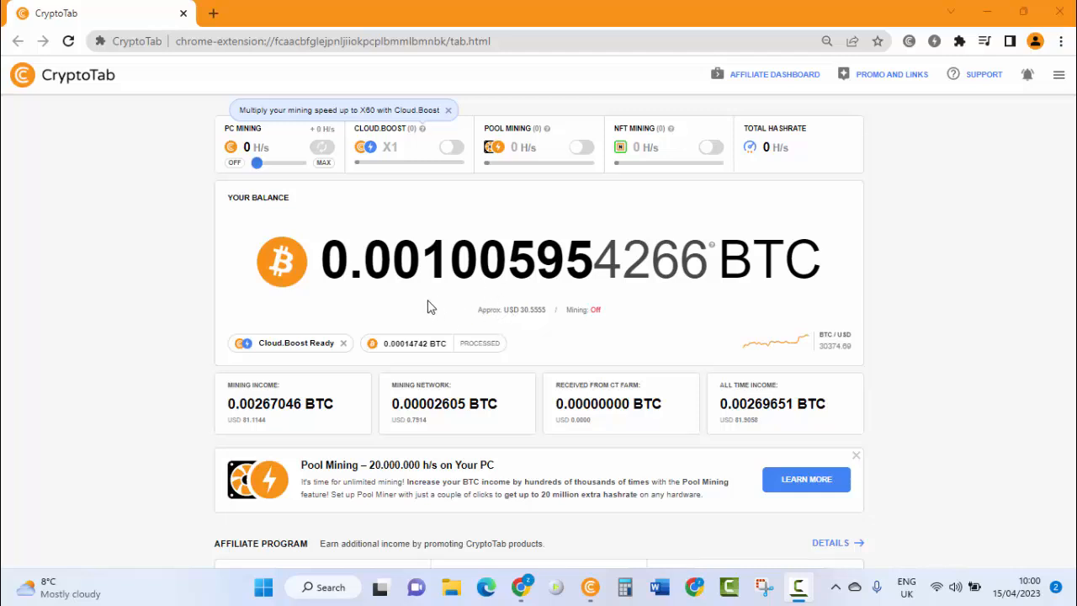
{"action": "mouse_move", "coordinate": [427, 302]}
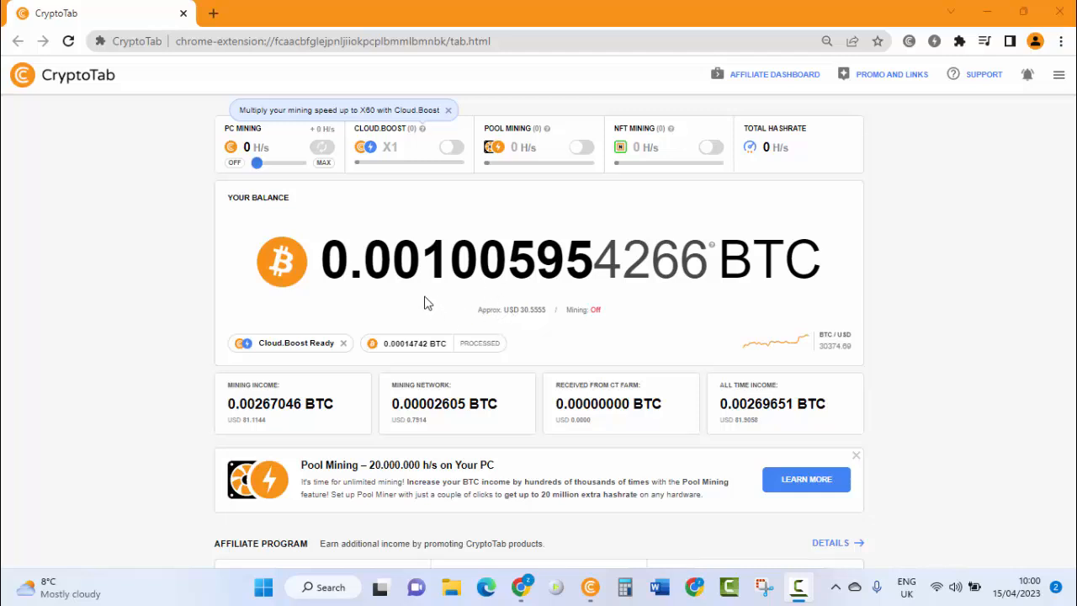
{"action": "mouse_move", "coordinate": [431, 301]}
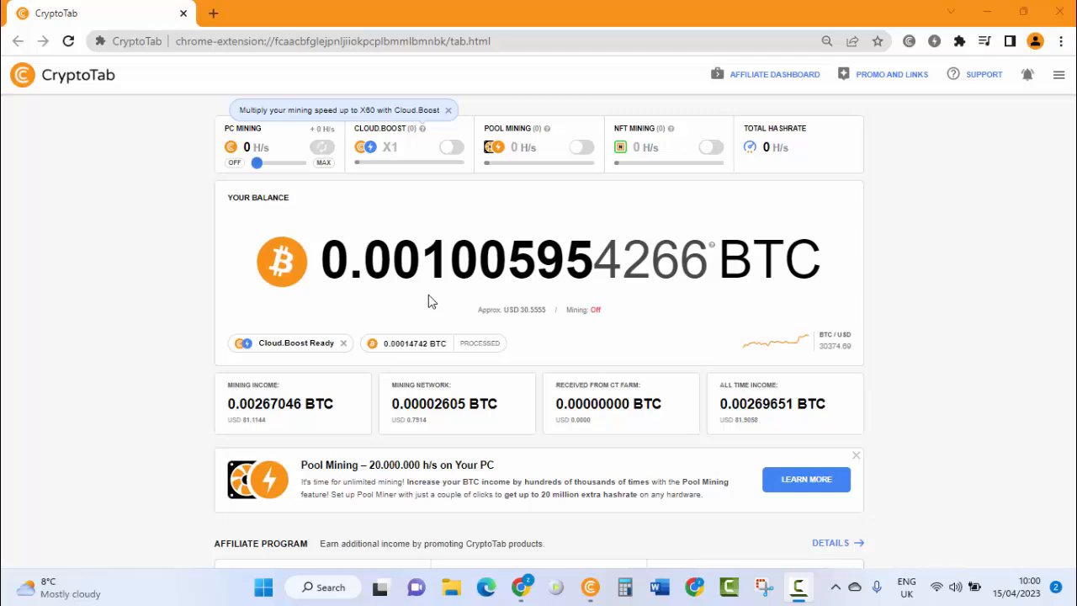
{"action": "mouse_move", "coordinate": [555, 582]}
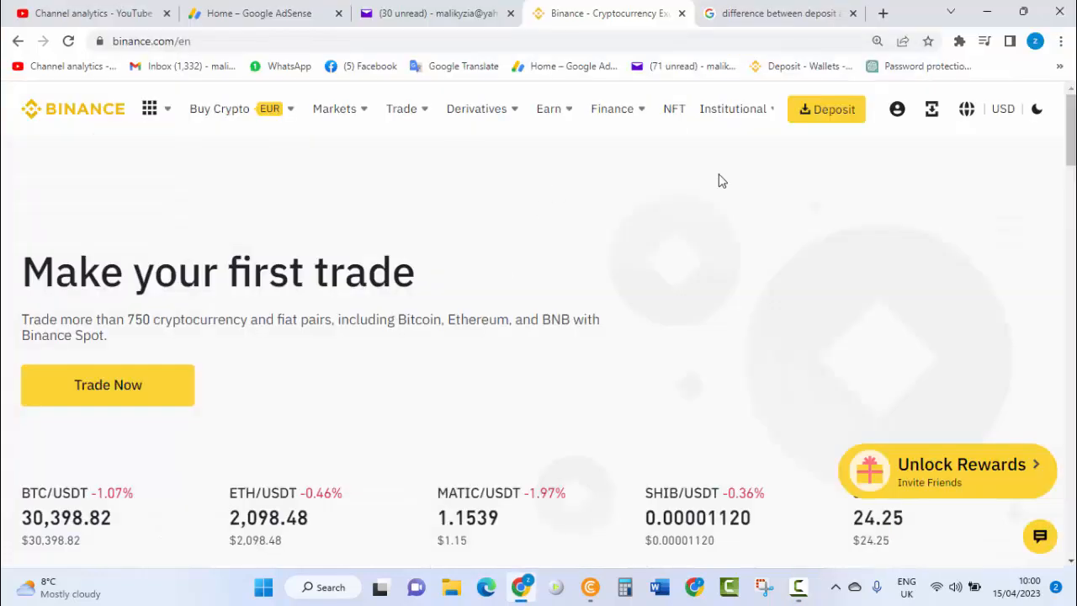
{"action": "mouse_move", "coordinate": [545, 237]}
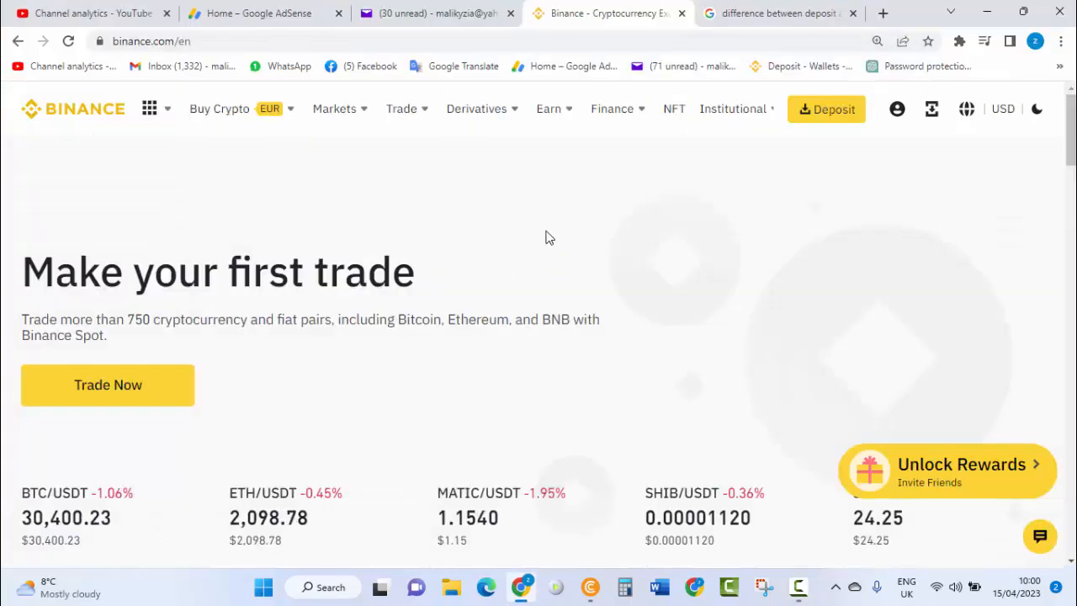
{"action": "mouse_move", "coordinate": [578, 244]}
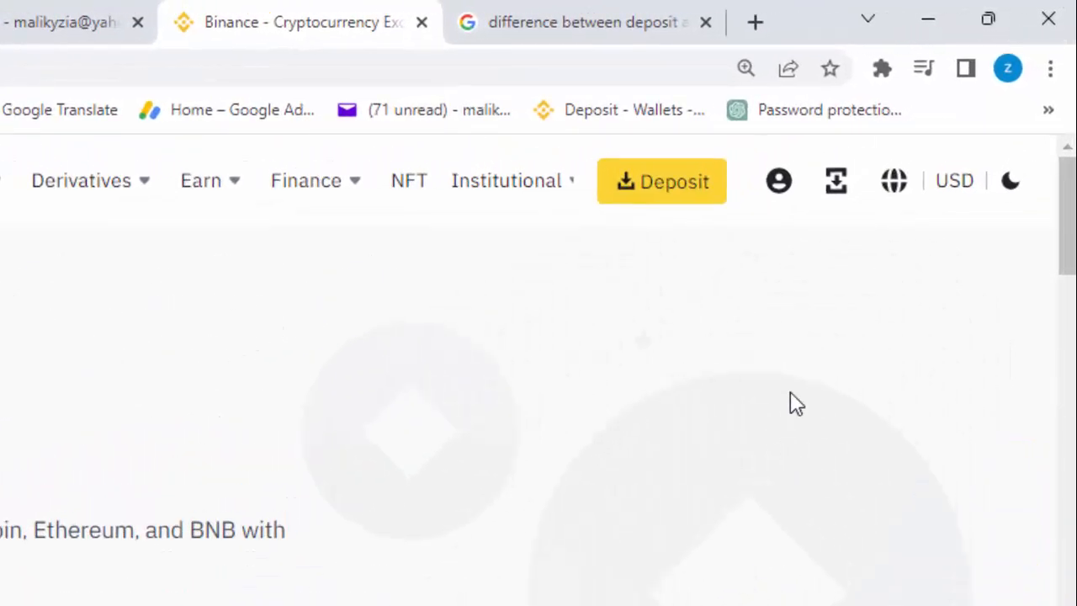
{"action": "mouse_move", "coordinate": [777, 179]}
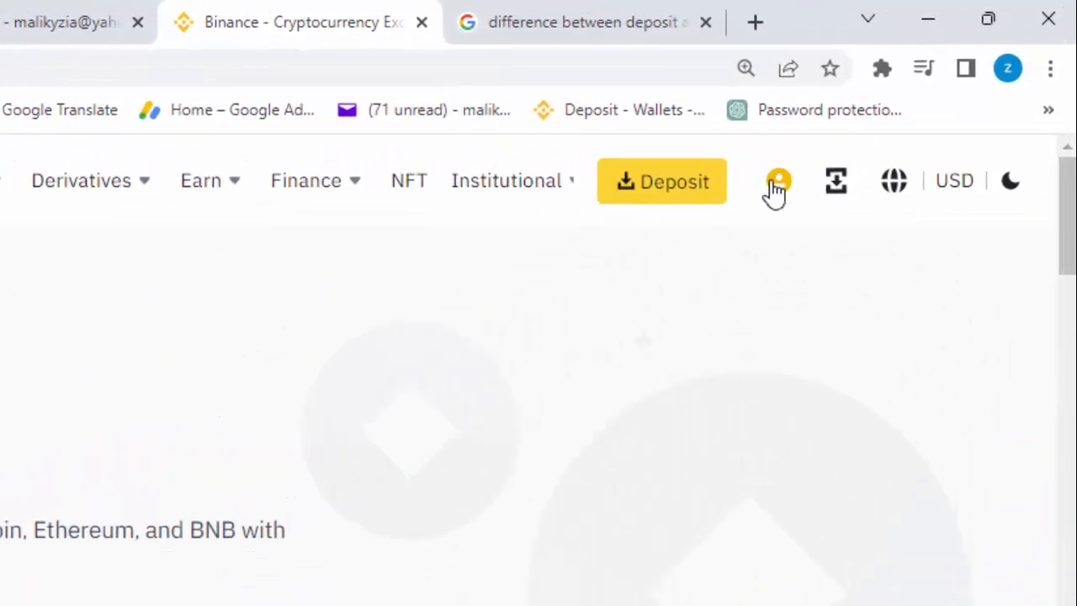
Step: Reach the Binance Funding wallet page through the profile menu's Wallet section
{"action": "left_click", "coordinate": [773, 181]}
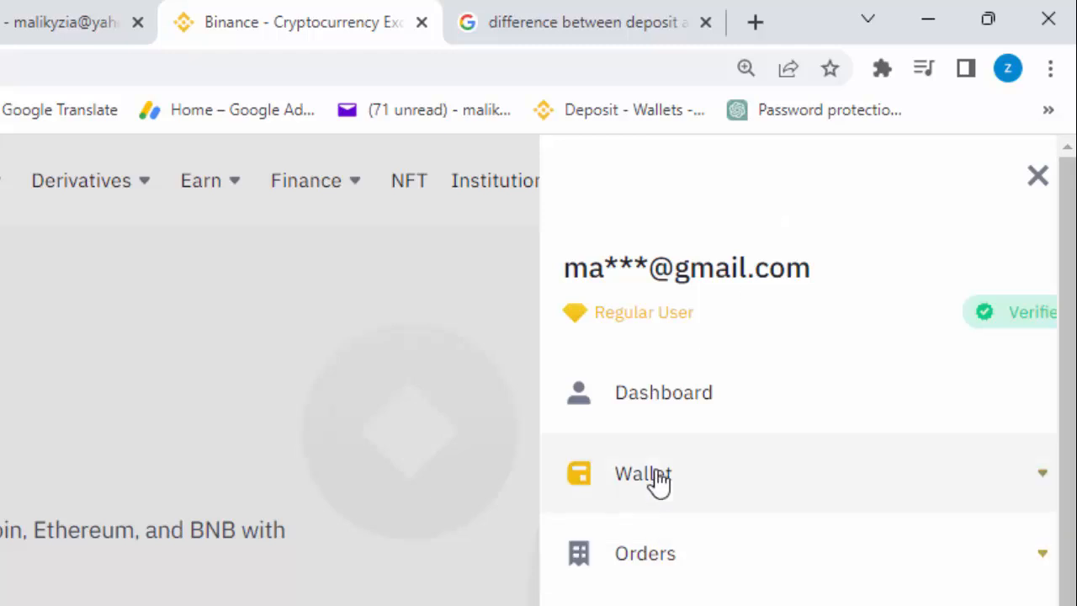
{"action": "left_click", "coordinate": [642, 473]}
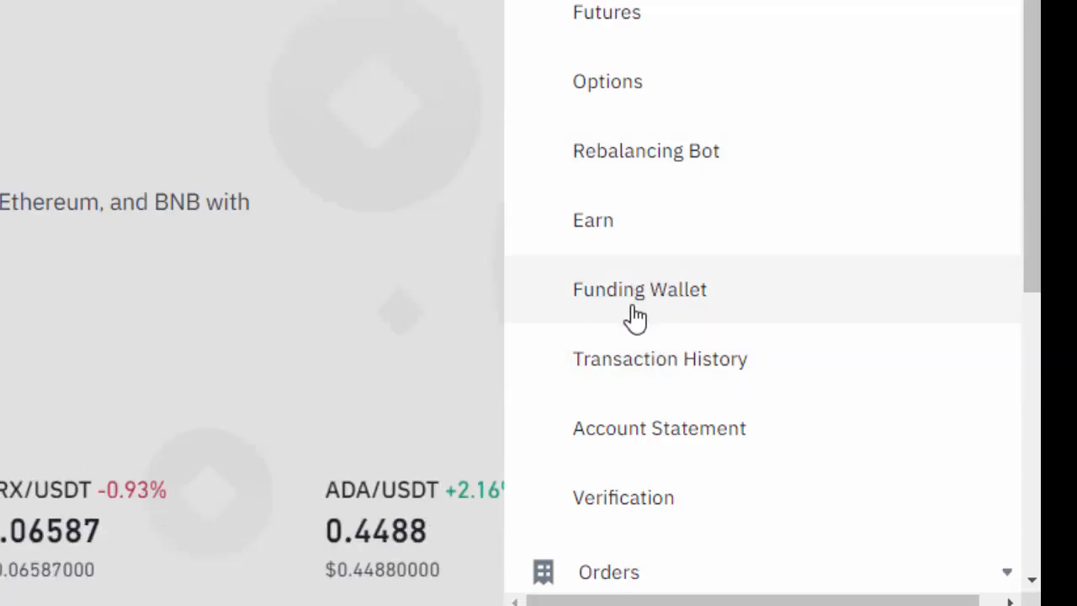
{"action": "mouse_move", "coordinate": [101, 316]}
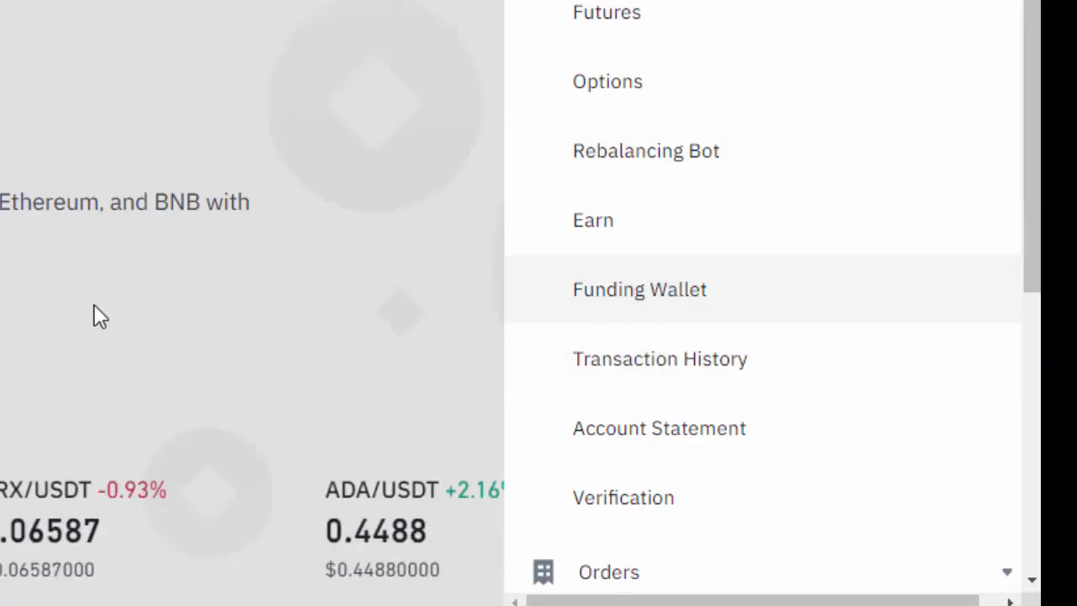
{"action": "left_click", "coordinate": [640, 289]}
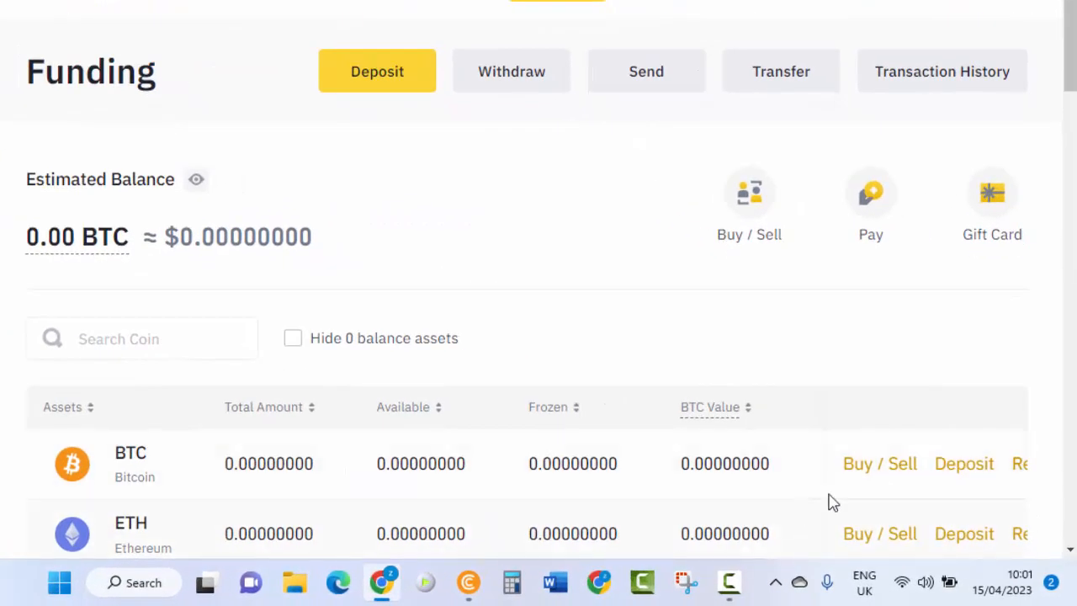
{"action": "mouse_move", "coordinate": [964, 464]}
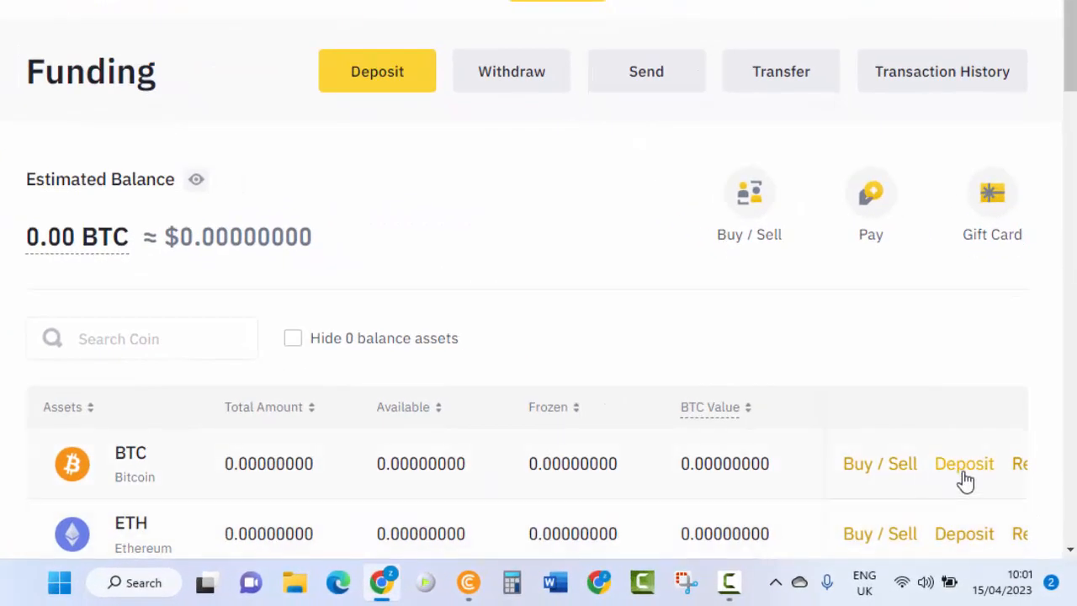
Step: Start a BTC deposit in Binance, choose the BTC network, and copy the deposit address
{"action": "left_click", "coordinate": [963, 464]}
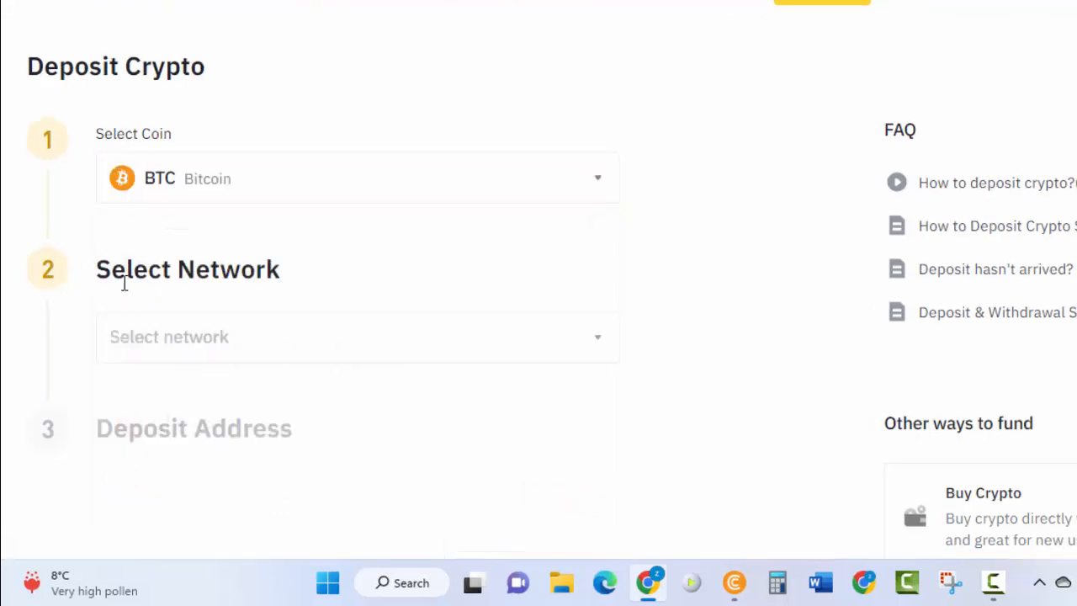
{"action": "left_click", "coordinate": [357, 337]}
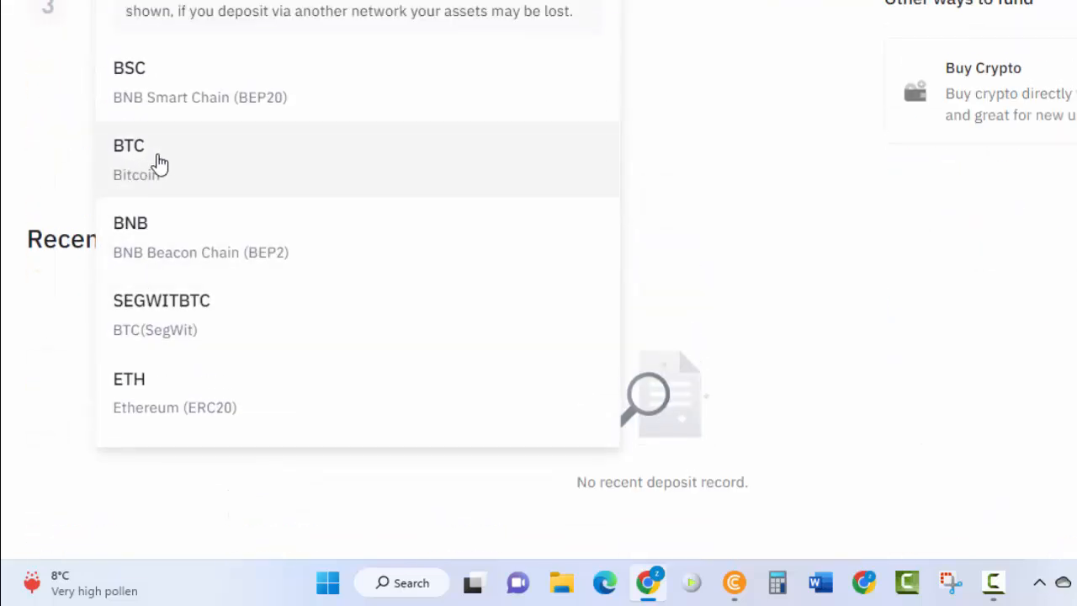
{"action": "left_click", "coordinate": [128, 160]}
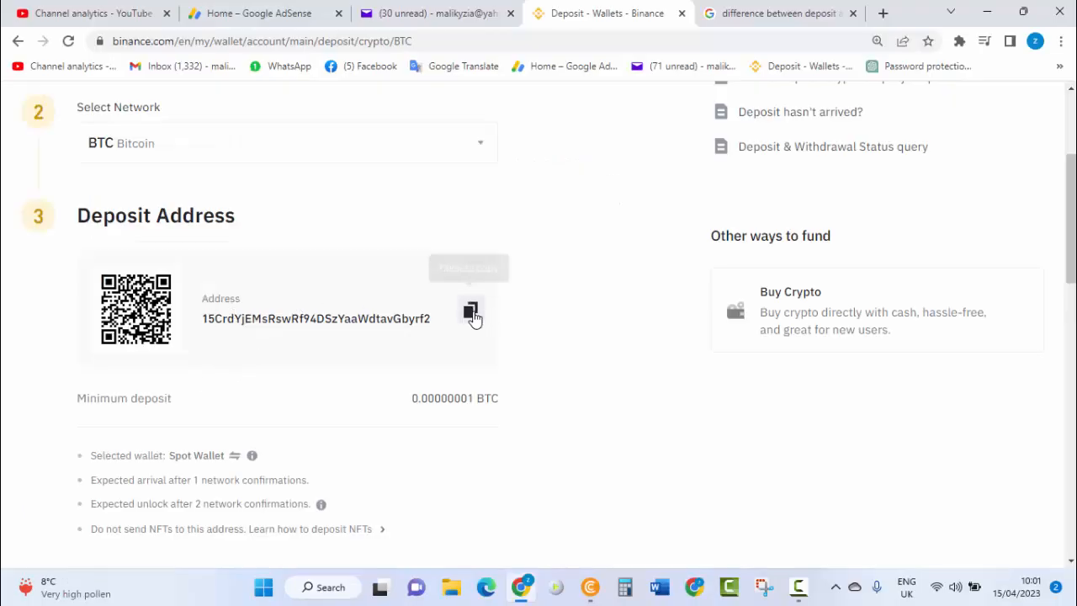
{"action": "left_click", "coordinate": [471, 310]}
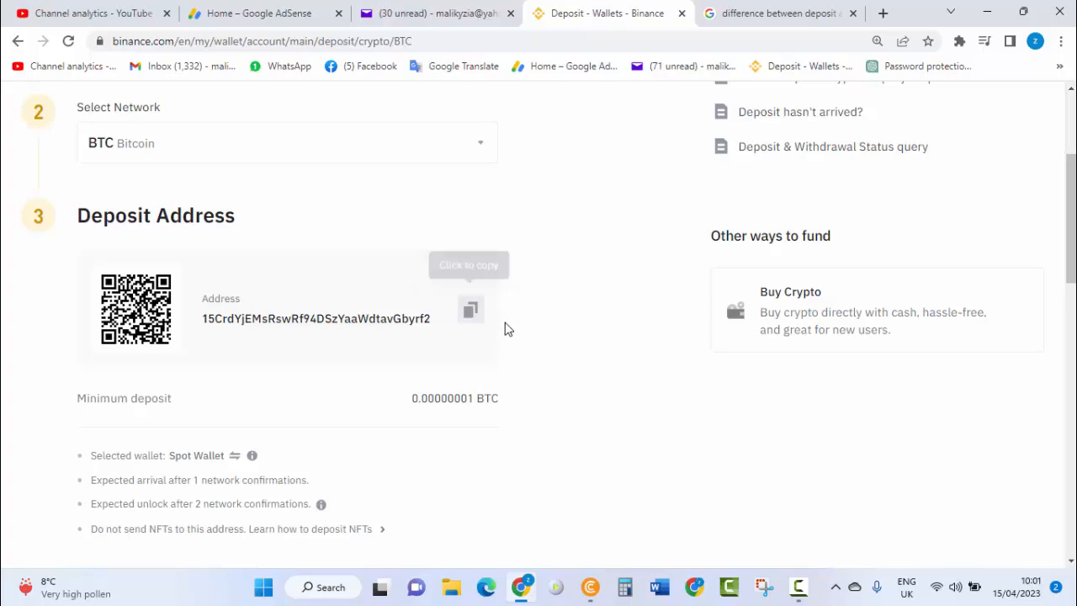
{"action": "mouse_move", "coordinate": [592, 586]}
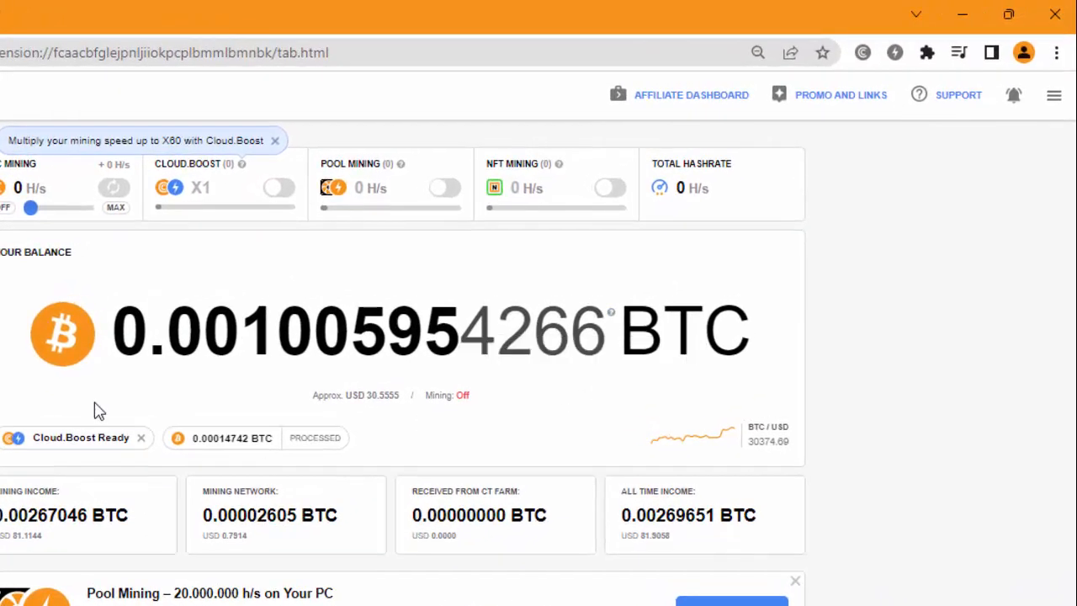
{"action": "mouse_move", "coordinate": [1003, 185]}
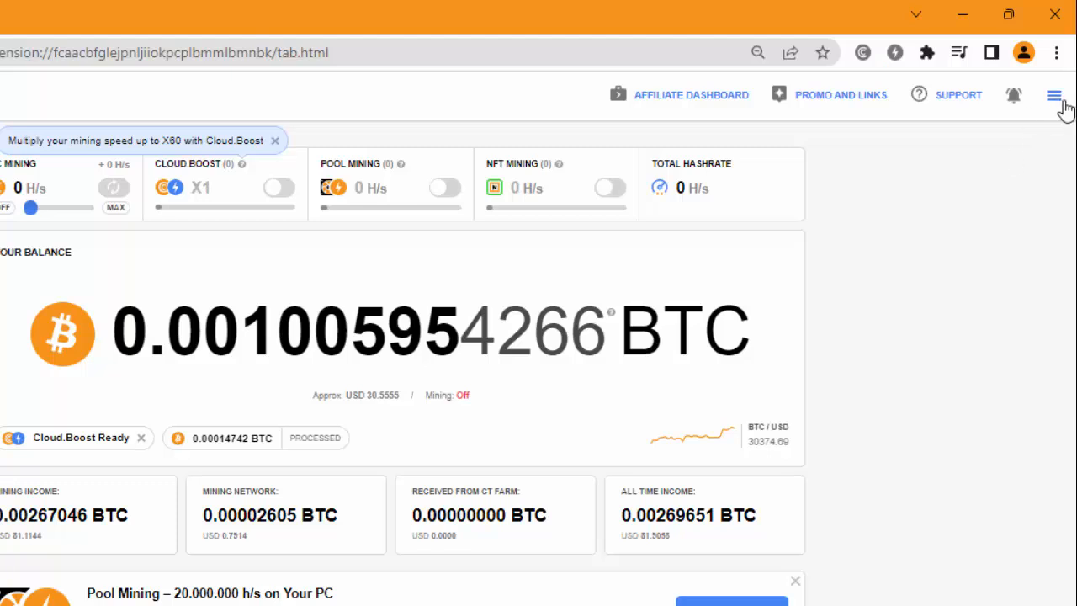
Step: Bring up the Withdraw BTC form from CryptoTab's Balance panel
{"action": "left_click", "coordinate": [1053, 94]}
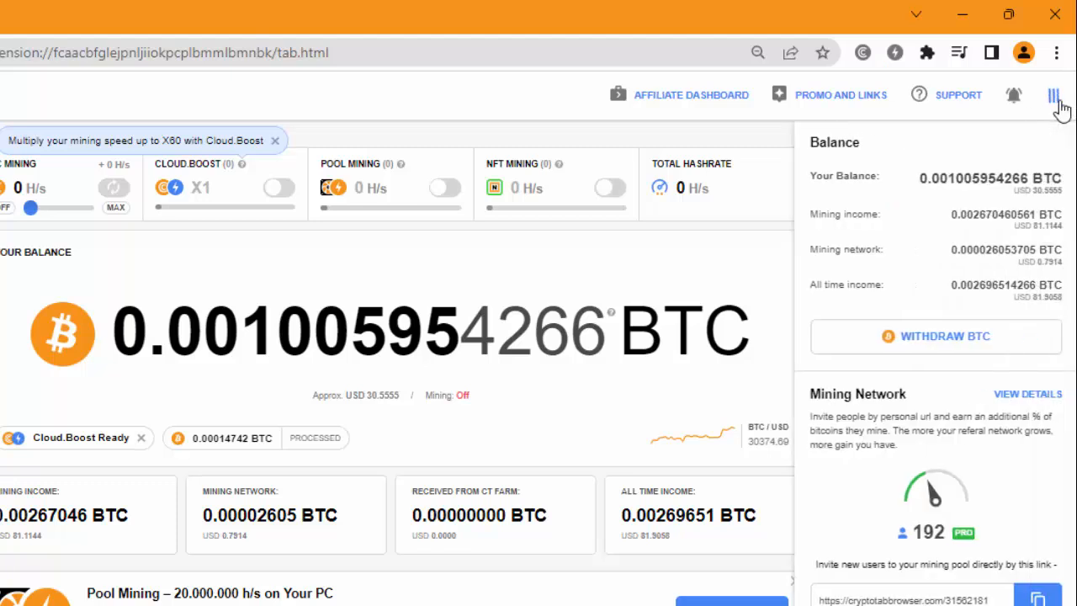
{"action": "mouse_move", "coordinate": [935, 337]}
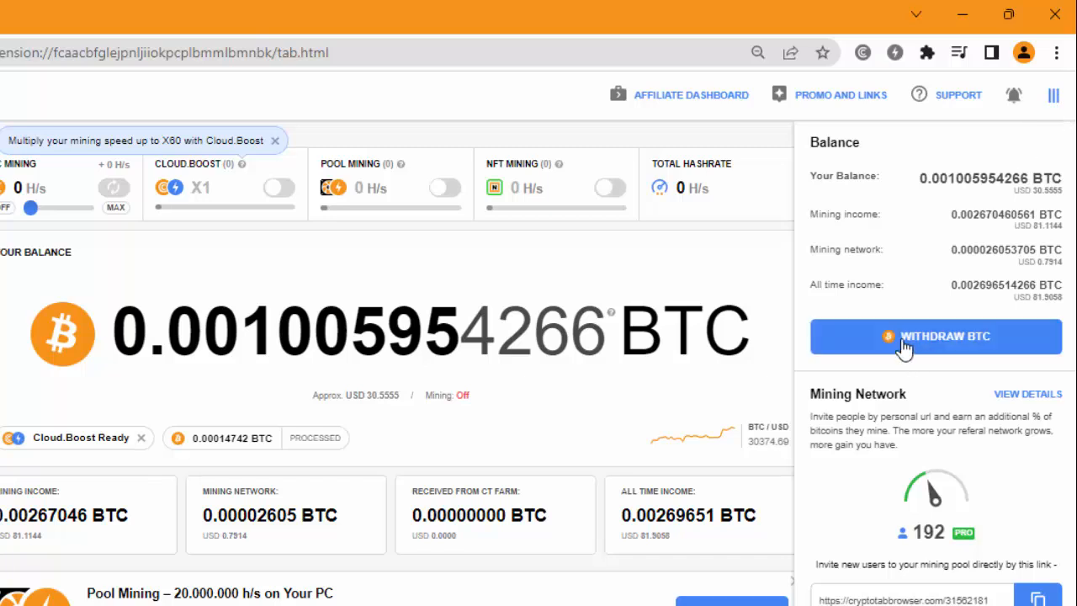
{"action": "mouse_move", "coordinate": [922, 348]}
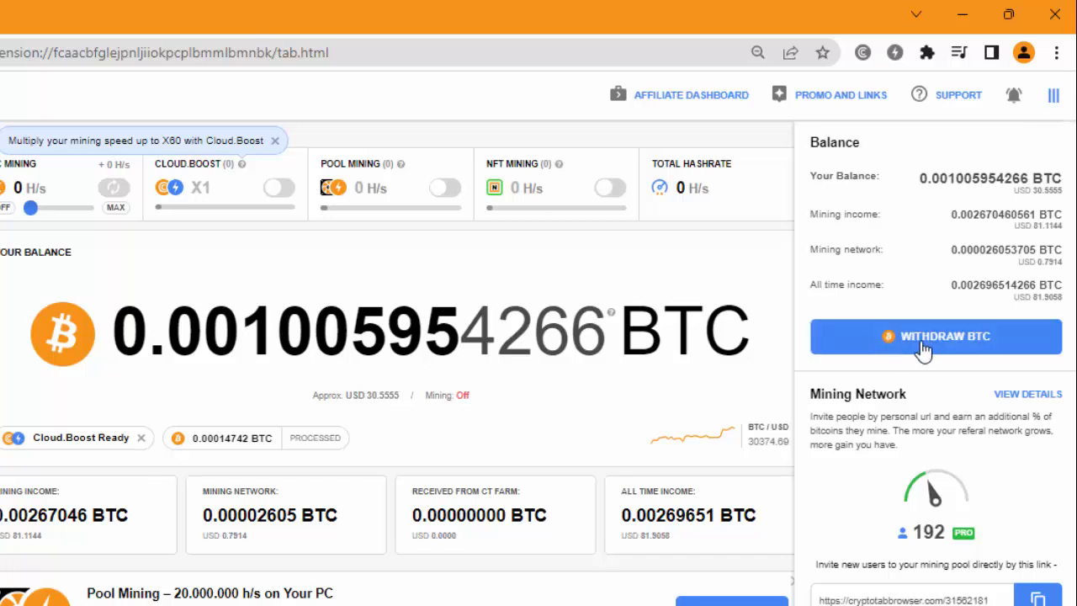
{"action": "left_click", "coordinate": [936, 336]}
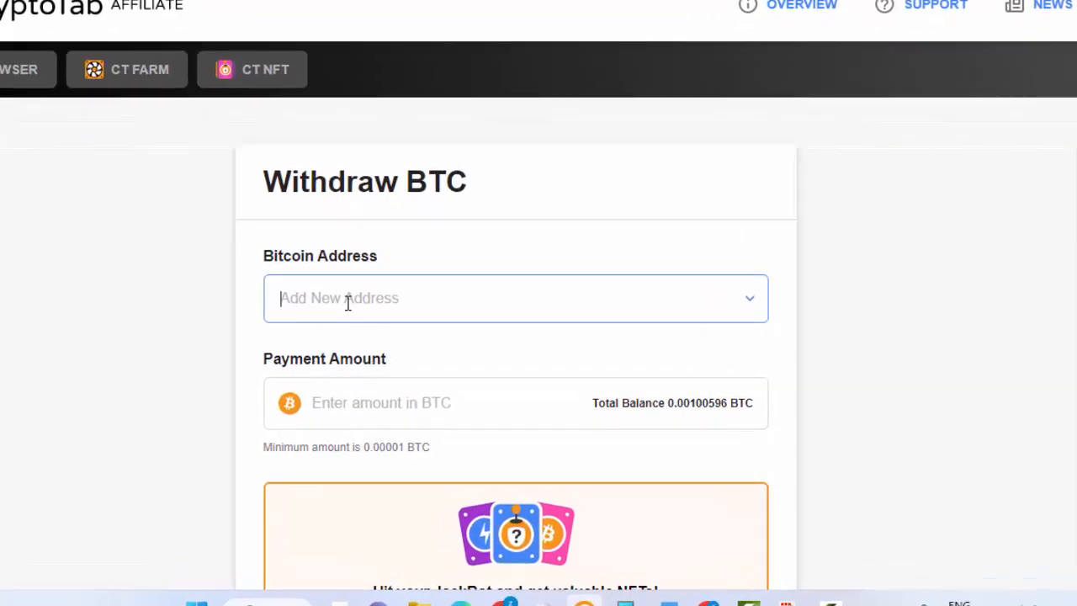
{"action": "mouse_move", "coordinate": [559, 262]}
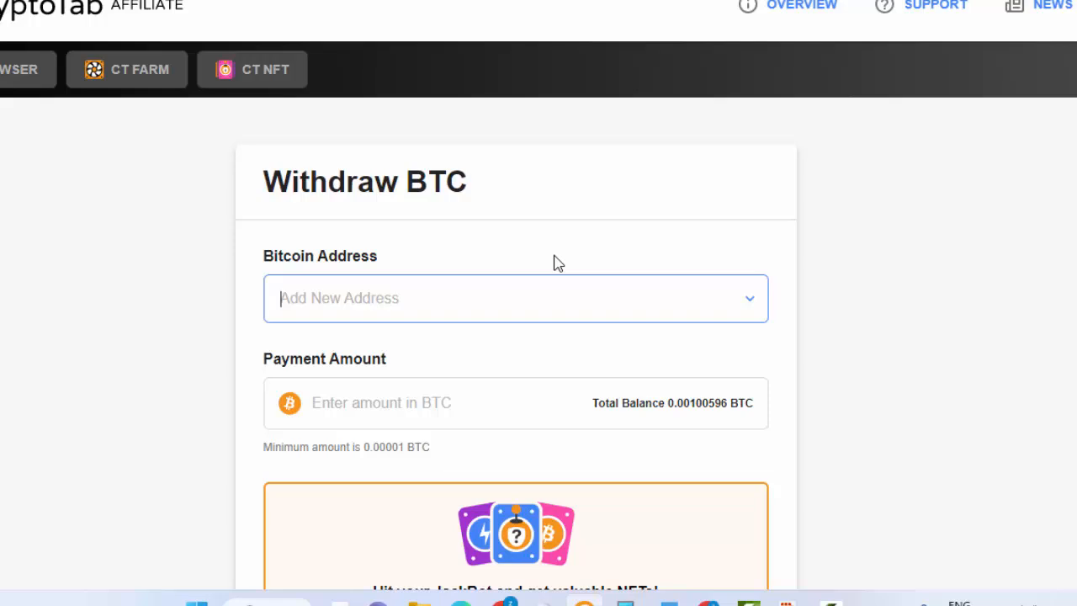
{"action": "mouse_move", "coordinate": [539, 296]}
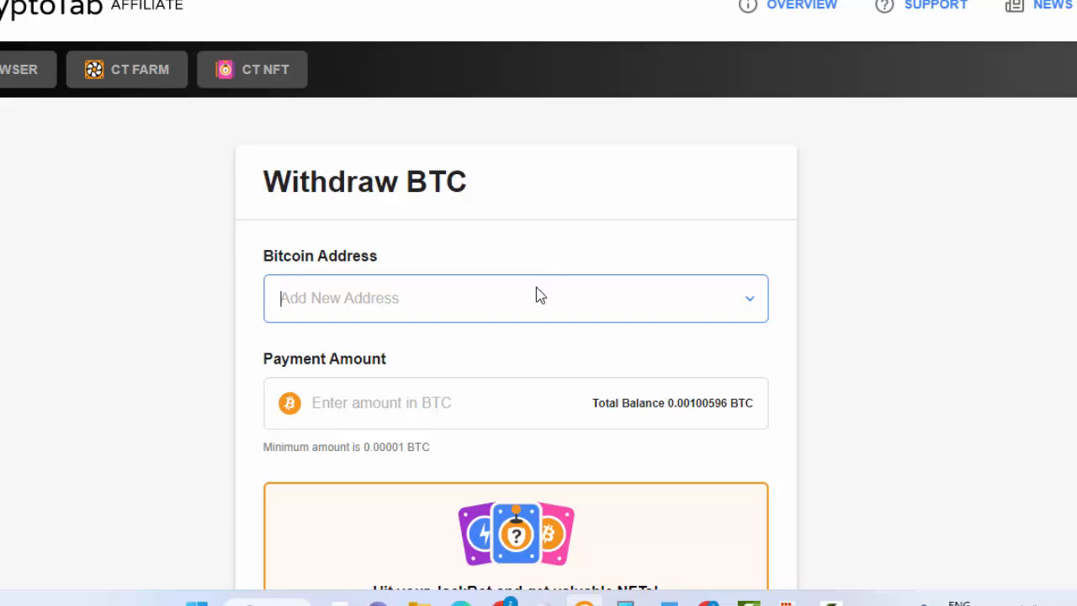
Step: Paste the Binance address and enter 0.00100590 BTC, just under the total balance, as payment amount
{"action": "right_click", "coordinate": [515, 296]}
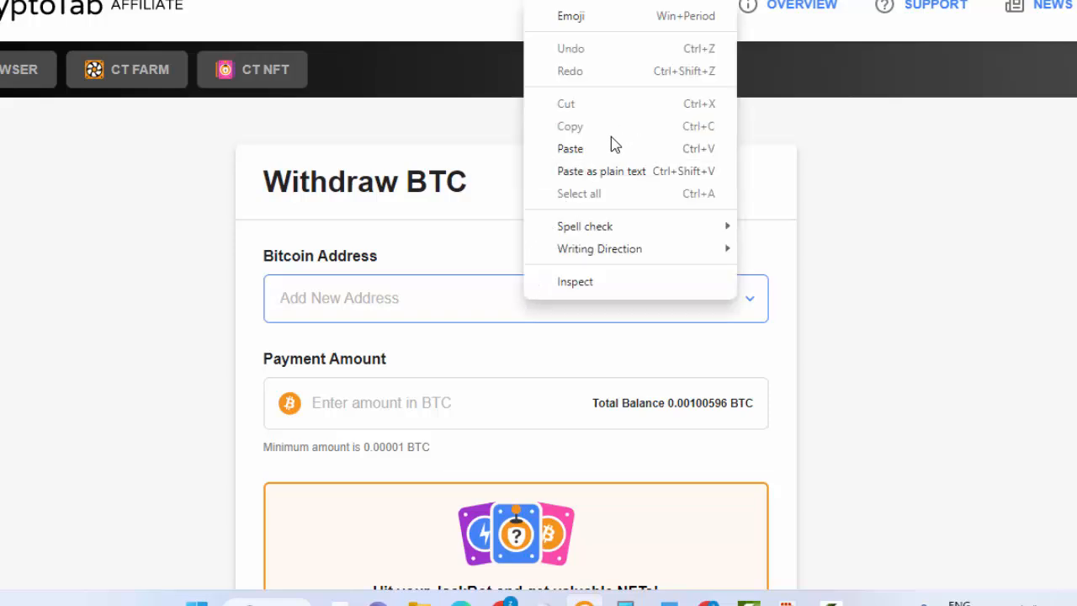
{"action": "left_click", "coordinate": [569, 148]}
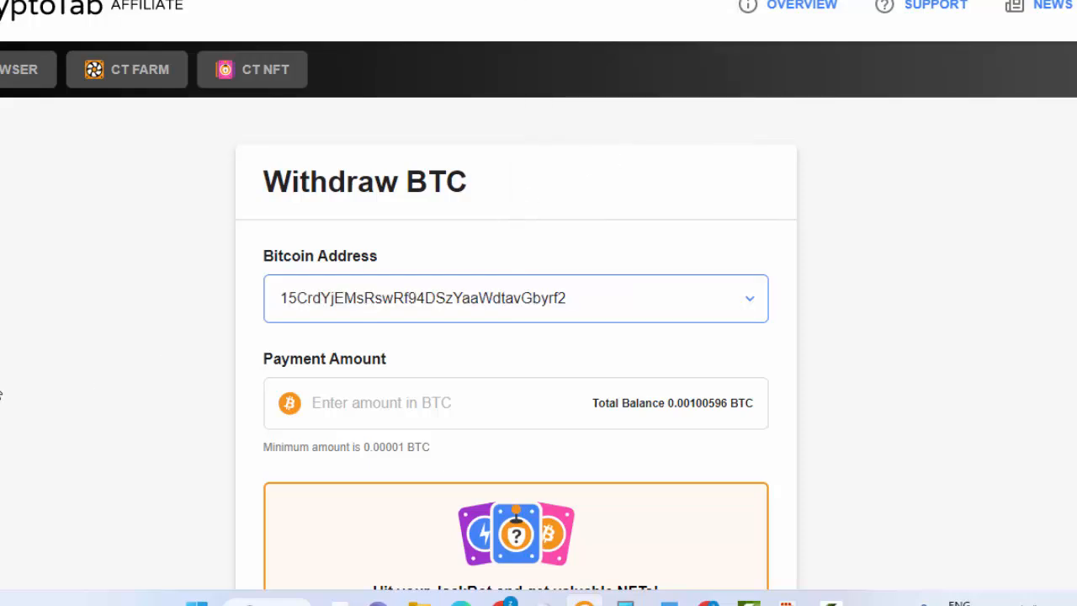
{"action": "scroll", "scroll_direction": "down", "scroll_amount": 3}
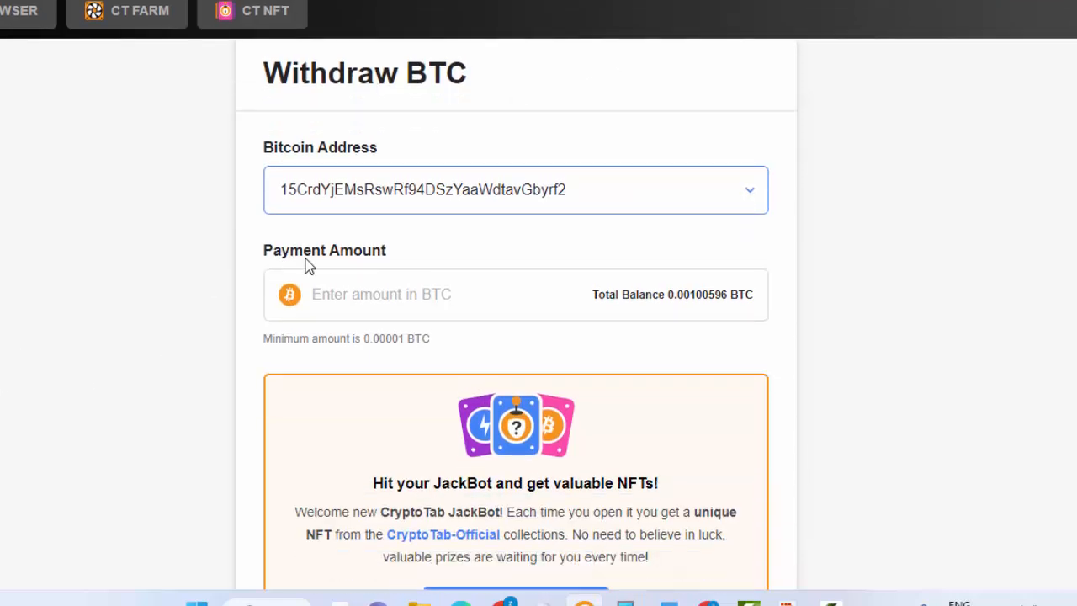
{"action": "left_click", "coordinate": [403, 294]}
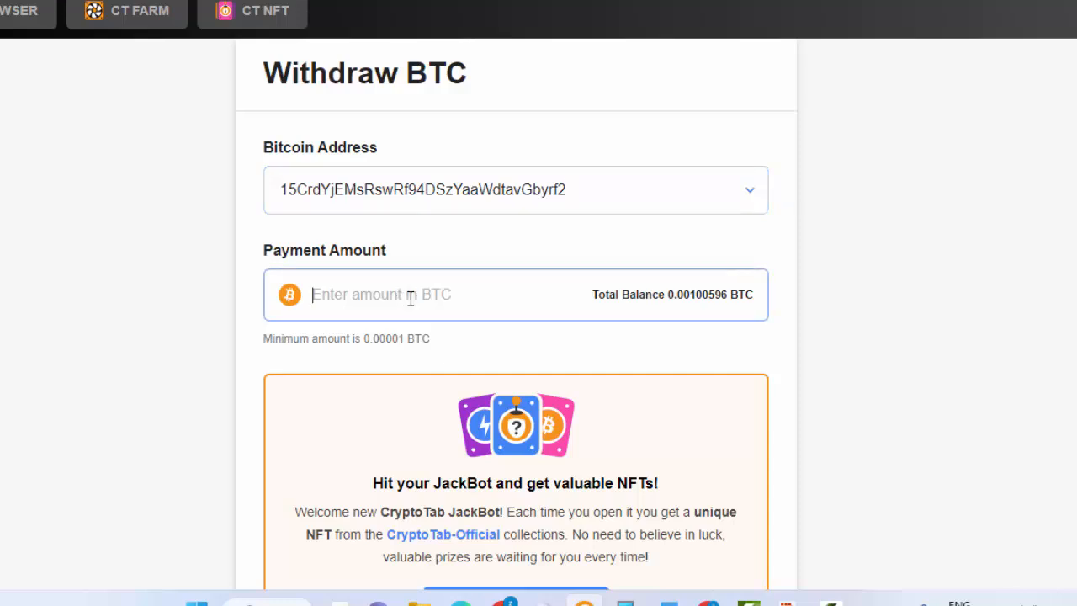
{"action": "mouse_move", "coordinate": [357, 349]}
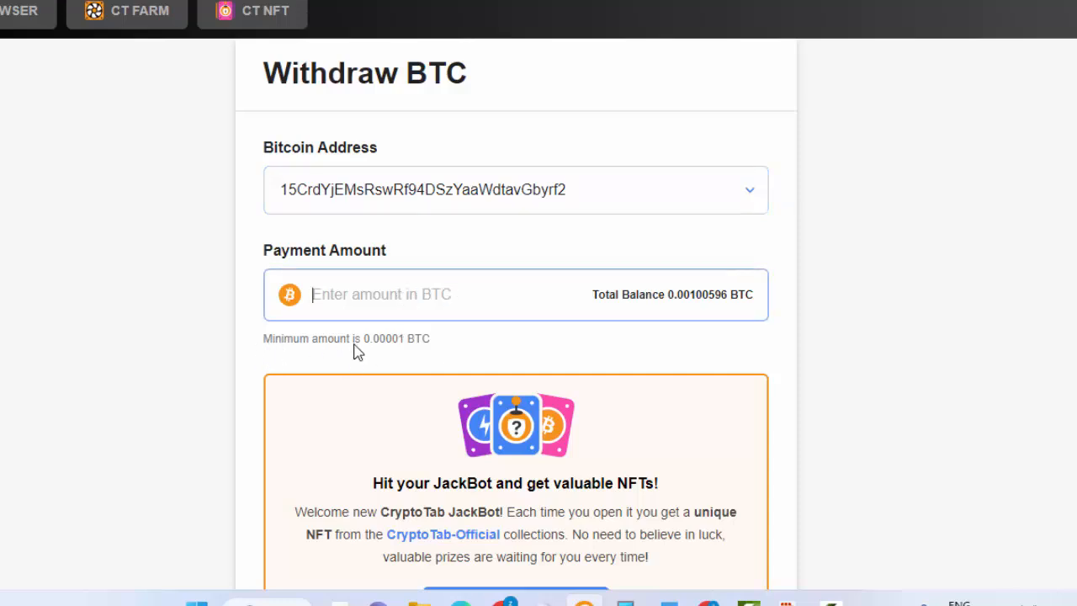
{"action": "mouse_move", "coordinate": [383, 353]}
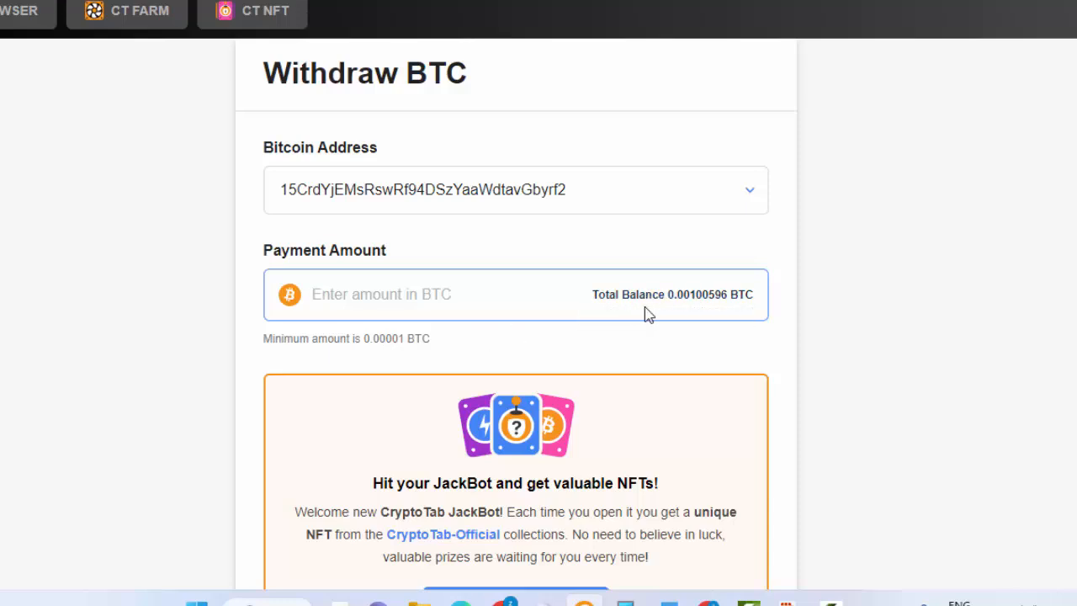
{"action": "mouse_move", "coordinate": [673, 293]}
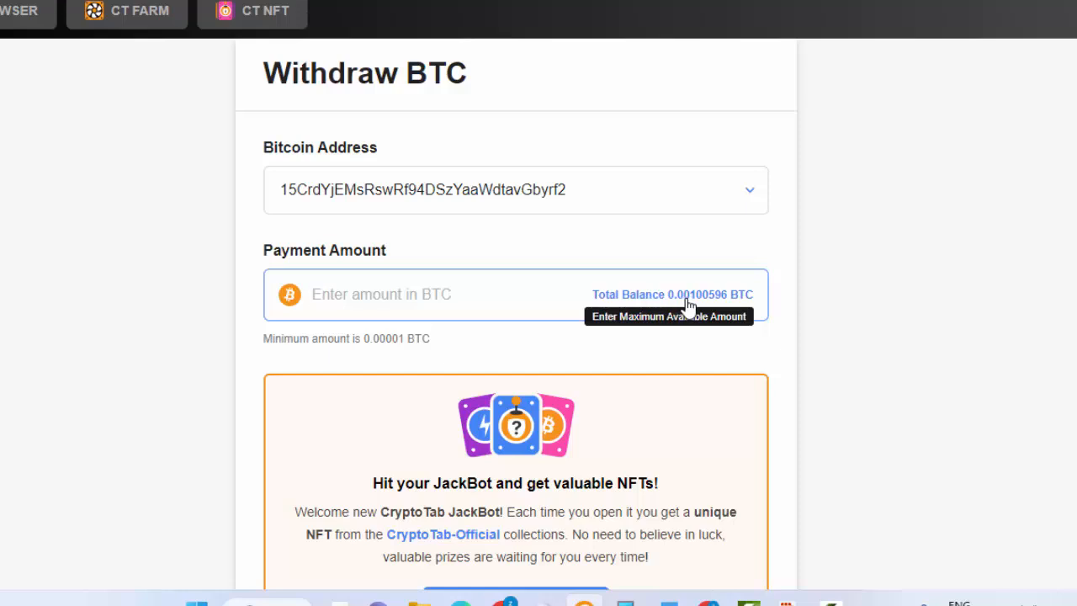
{"action": "mouse_move", "coordinate": [698, 311]}
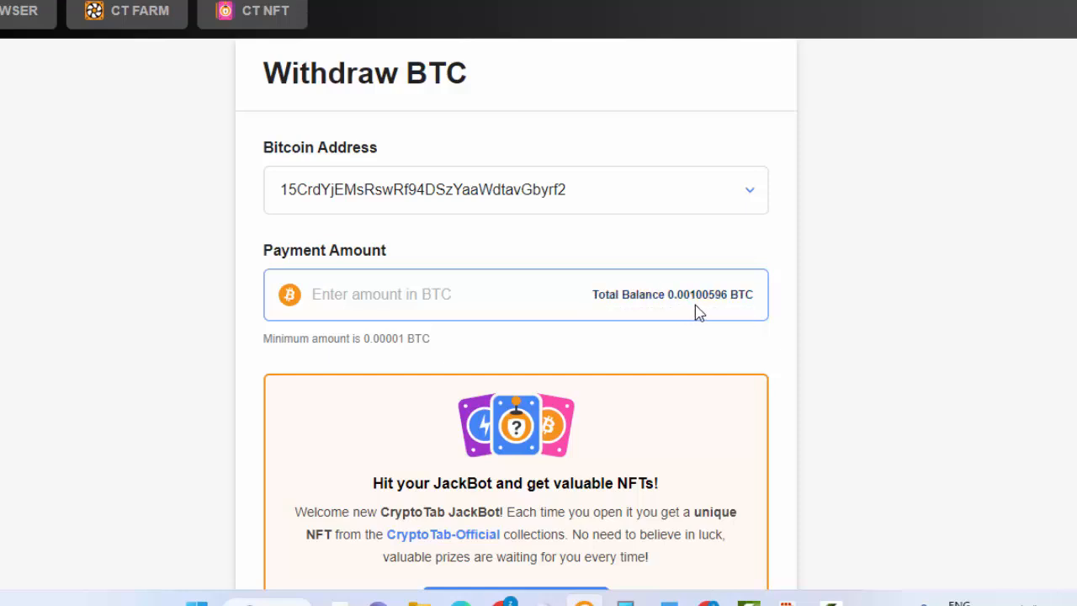
{"action": "mouse_move", "coordinate": [671, 295]}
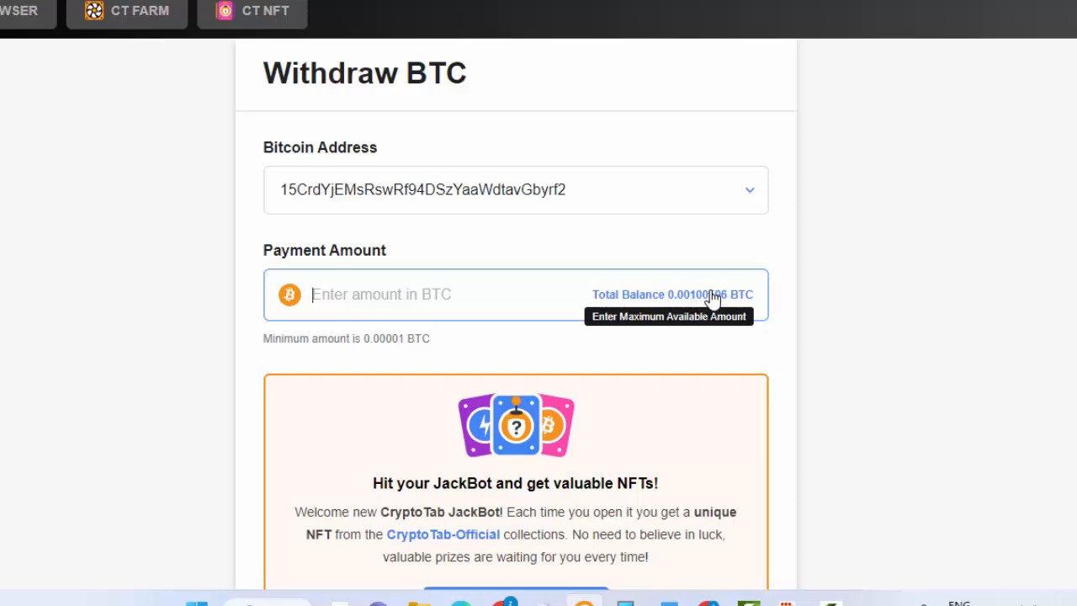
{"action": "left_click", "coordinate": [670, 295]}
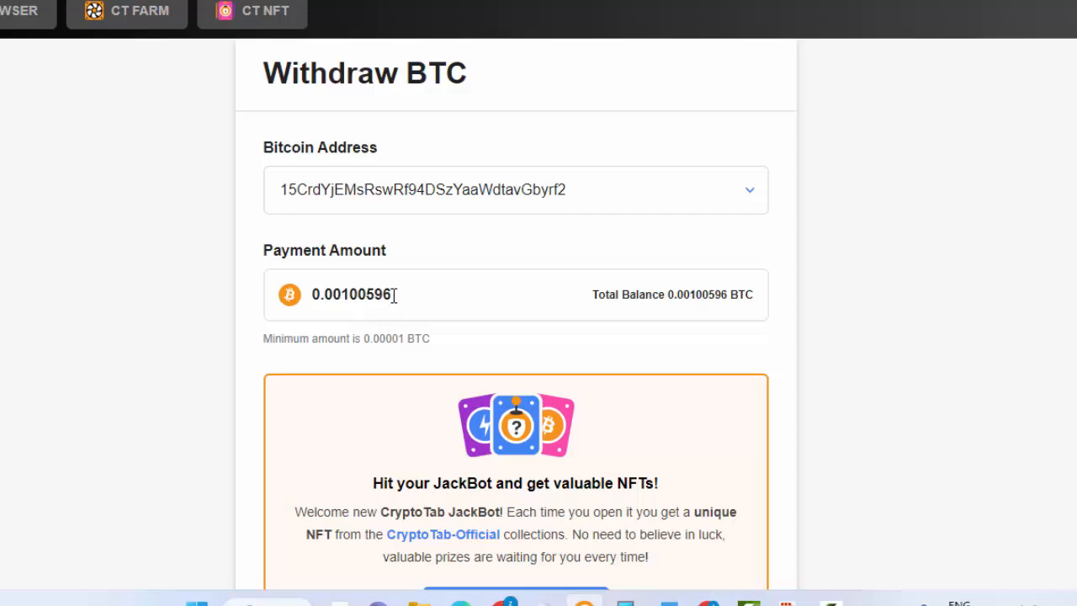
{"action": "left_click", "coordinate": [379, 292]}
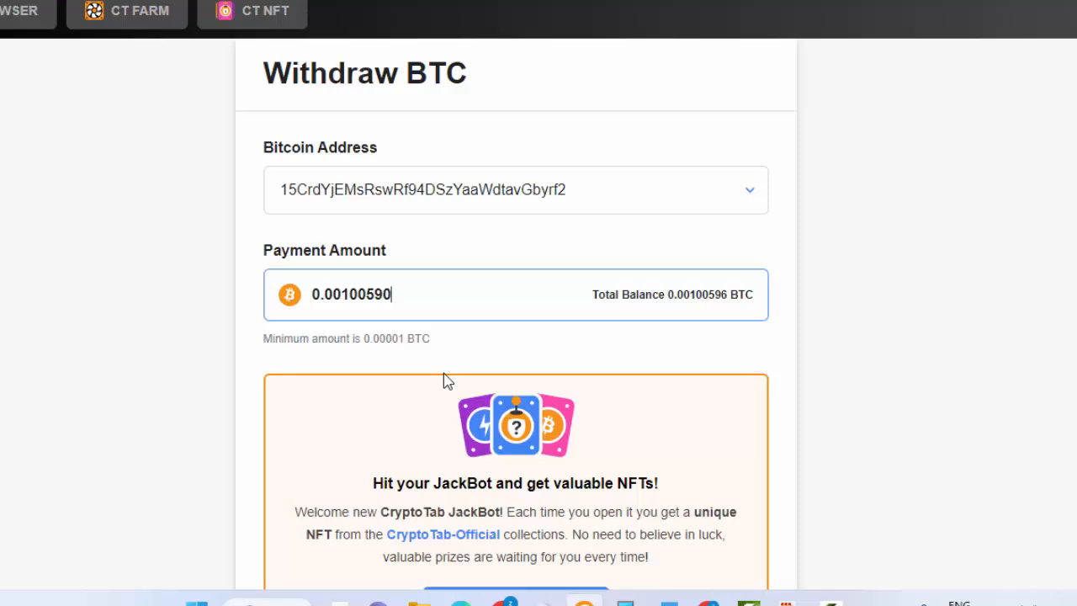
Step: Tick the reCAPTCHA 'I'm not a robot' checkbox on the withdrawal form
{"action": "scroll", "scroll_direction": "down", "scroll_amount": 3}
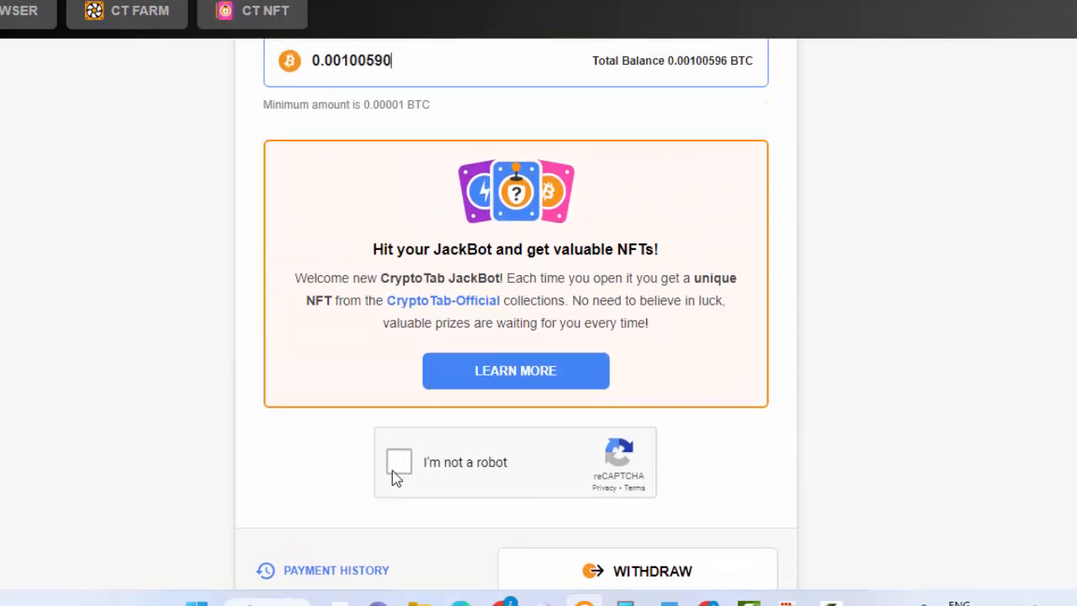
{"action": "left_click", "coordinate": [399, 461]}
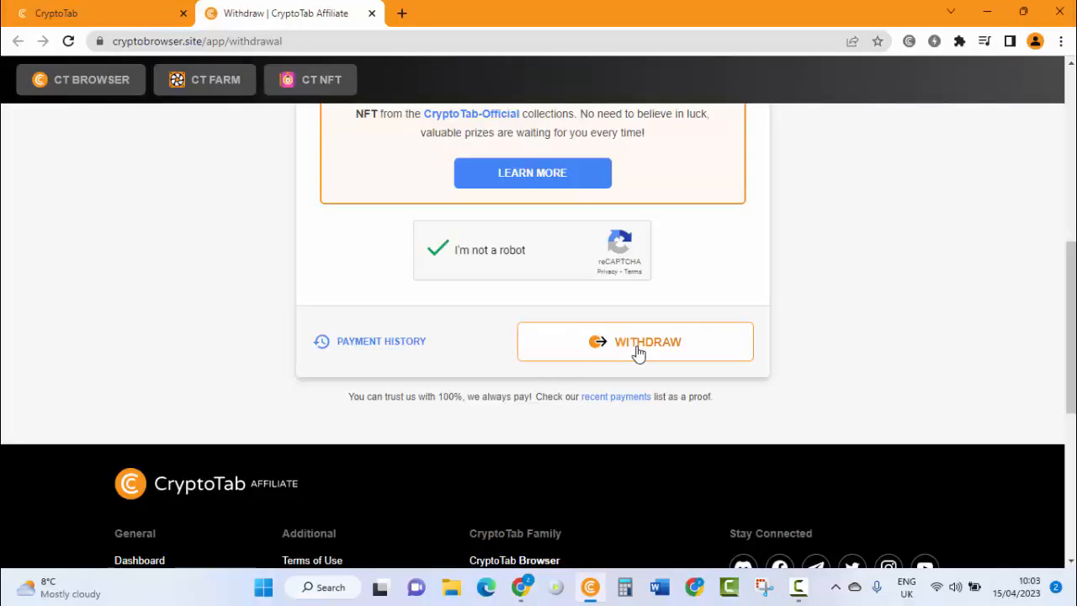
Step: Submit the 0.00100590 BTC withdrawal, triggering the emailed confirmation link notice
{"action": "left_click", "coordinate": [648, 340]}
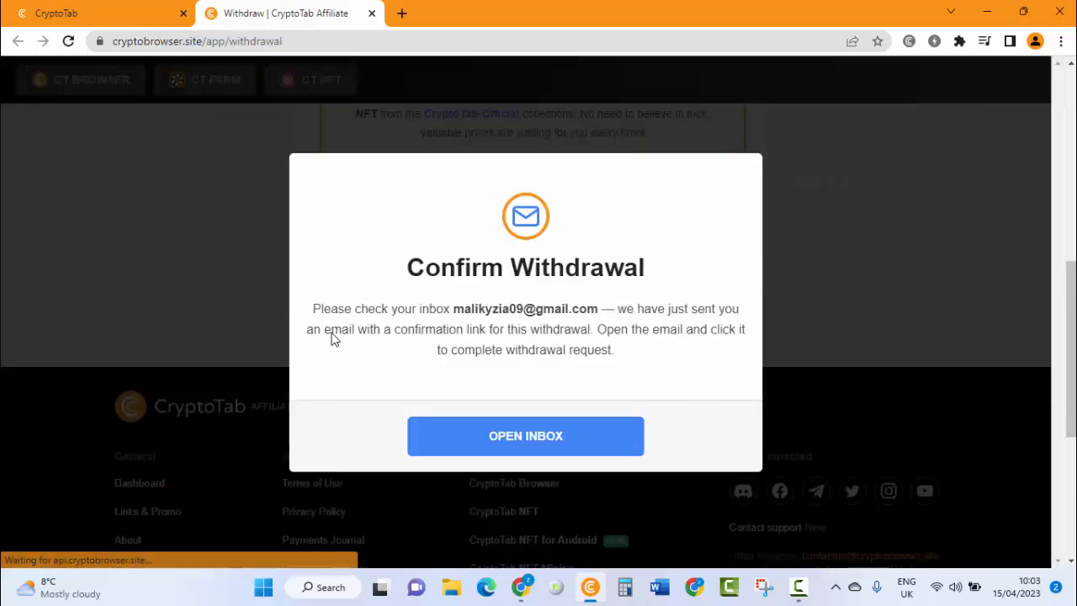
{"action": "mouse_move", "coordinate": [474, 320]}
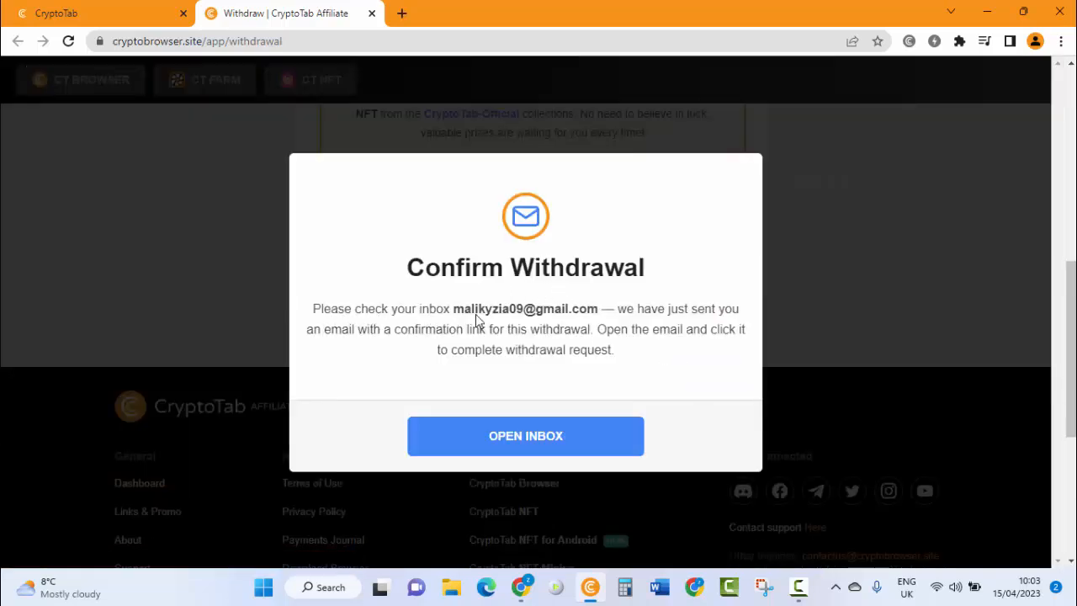
{"action": "mouse_move", "coordinate": [596, 322]}
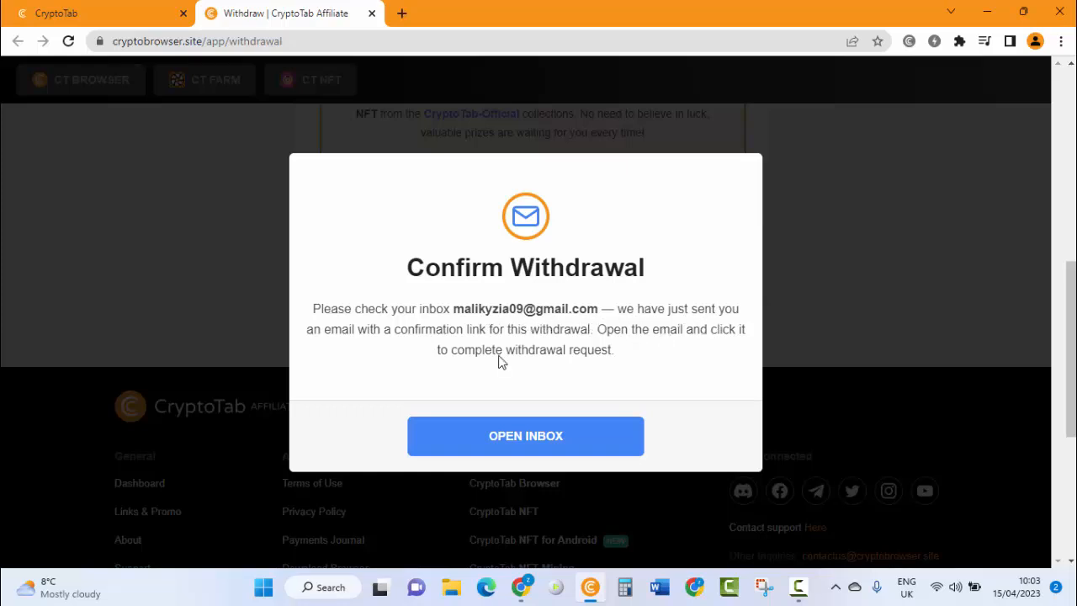
{"action": "mouse_move", "coordinate": [484, 347]}
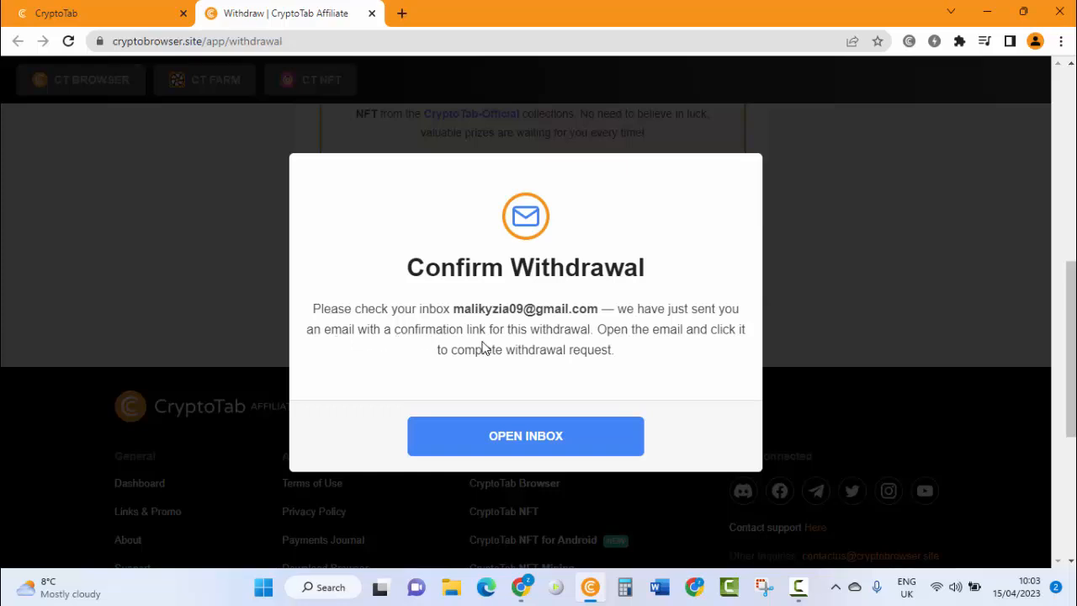
{"action": "mouse_move", "coordinate": [598, 351]}
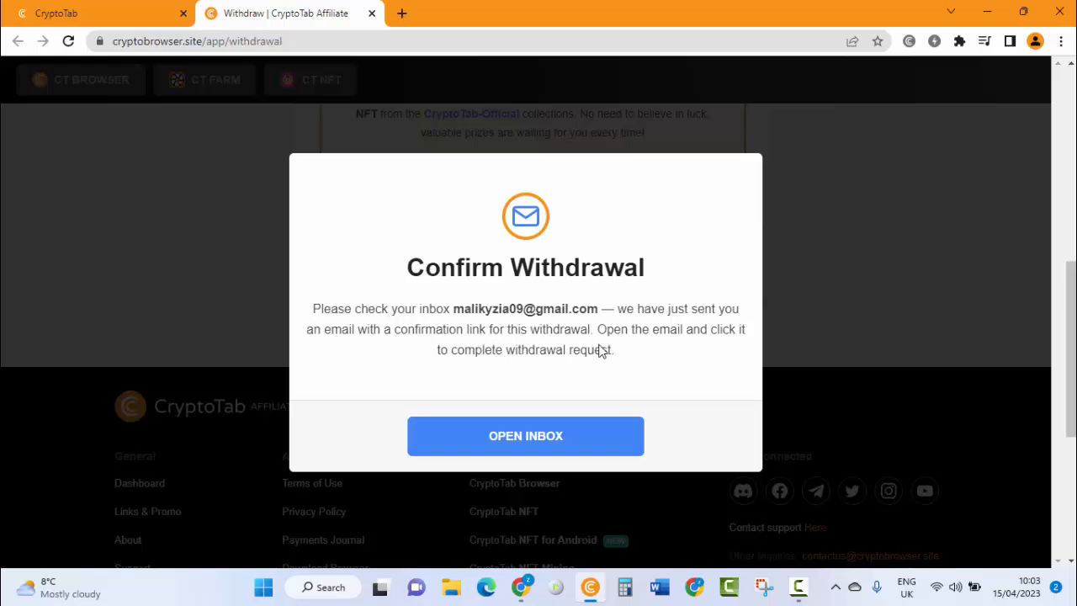
{"action": "mouse_move", "coordinate": [717, 353]}
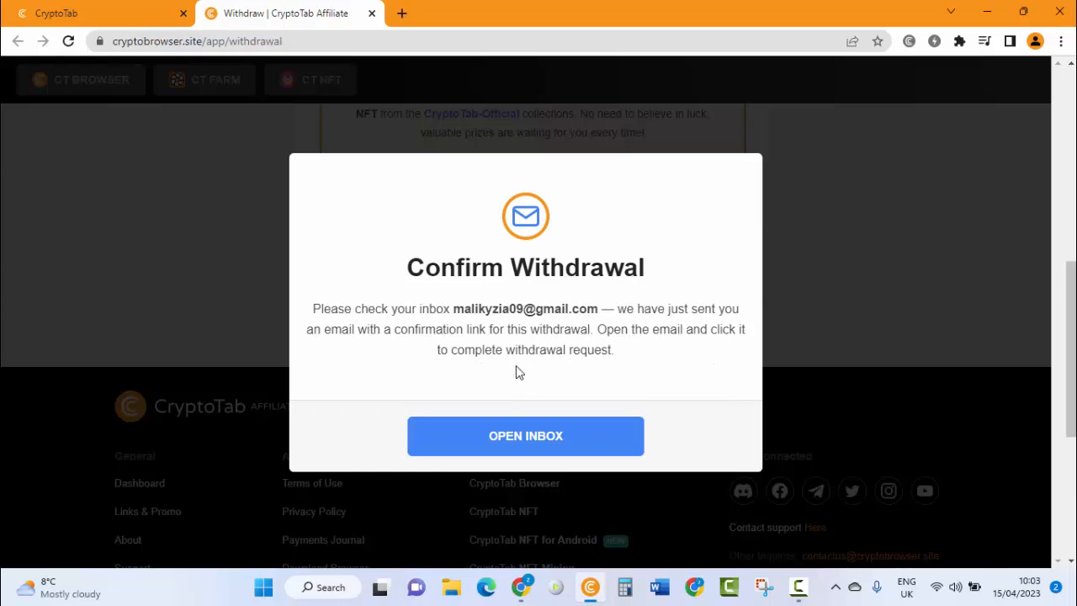
{"action": "mouse_move", "coordinate": [548, 360]}
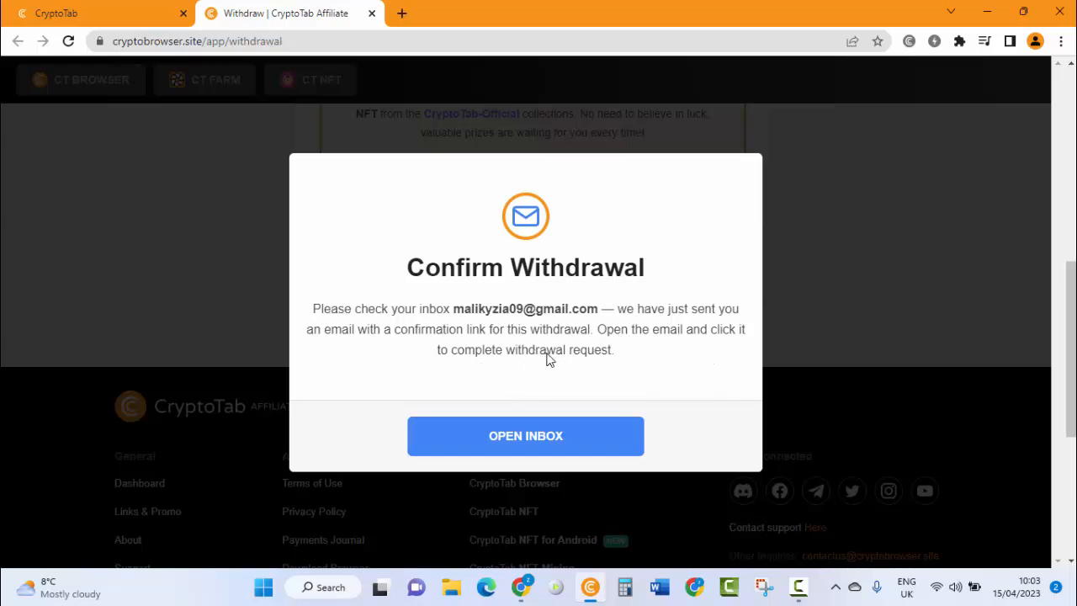
{"action": "mouse_move", "coordinate": [525, 562]}
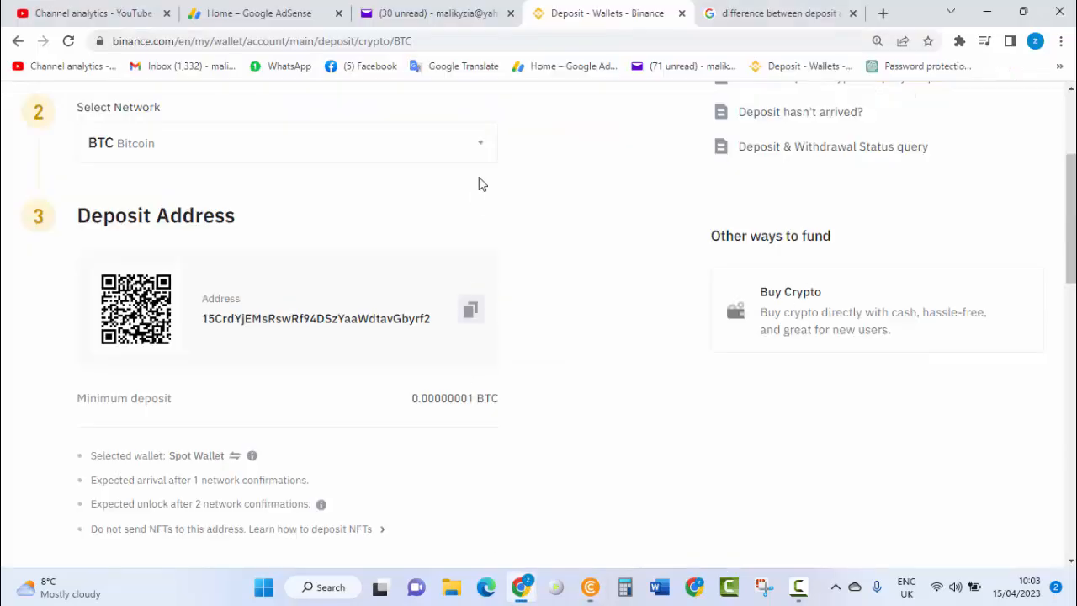
Step: Switch to Gmail and view the CryptoTab Withdrawal Confirmation email
{"action": "left_click", "coordinate": [774, 14]}
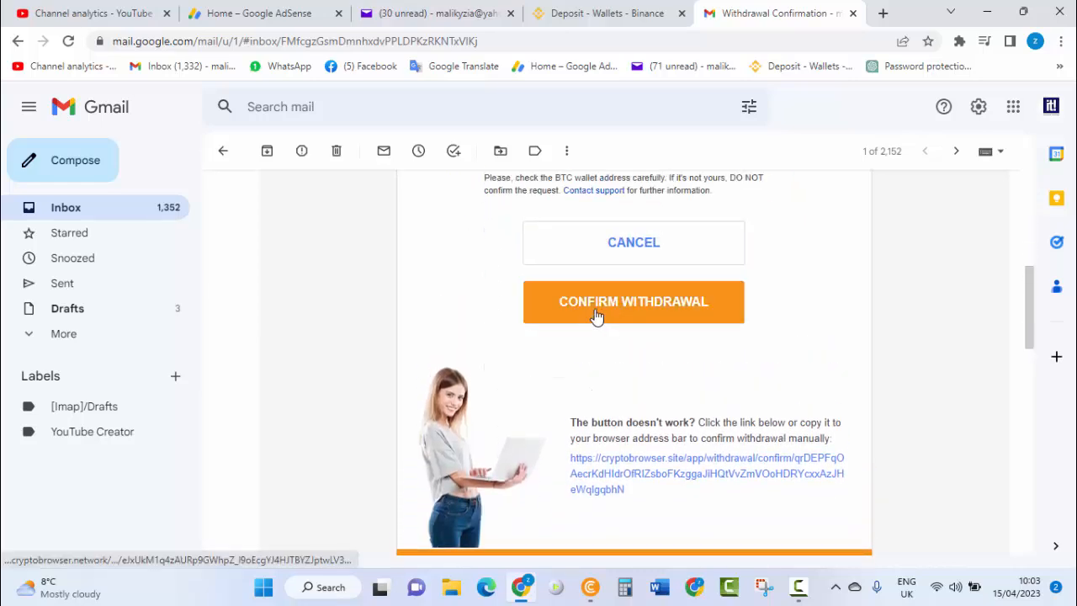
Step: Confirm the withdrawal from the email, reaching CryptoTab's Withdrawal Confirmed page for 0.0010059 BTC
{"action": "left_click", "coordinate": [633, 301]}
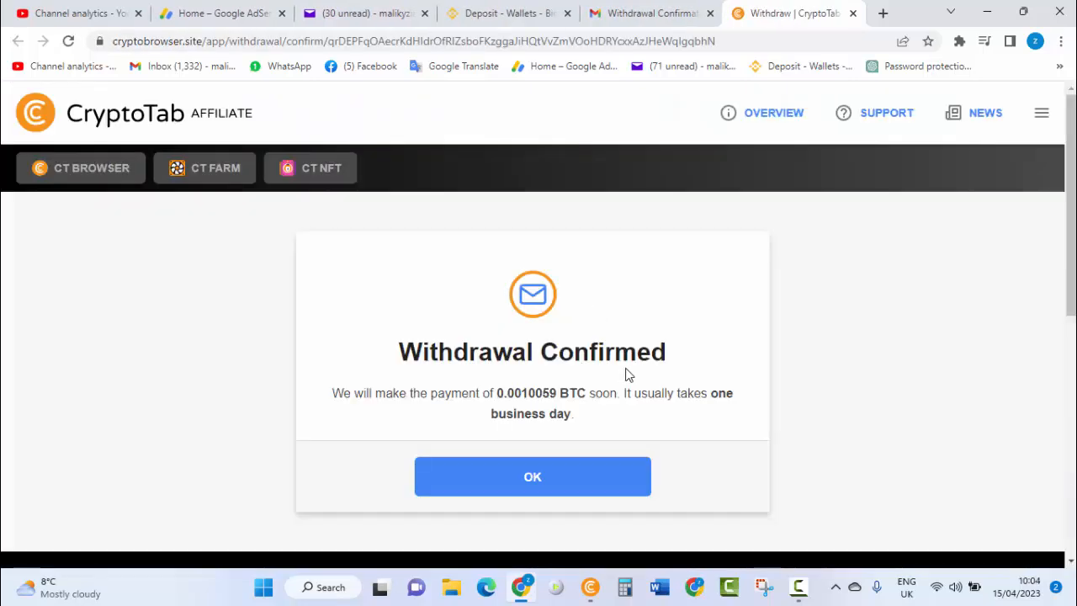
{"action": "mouse_move", "coordinate": [487, 418]}
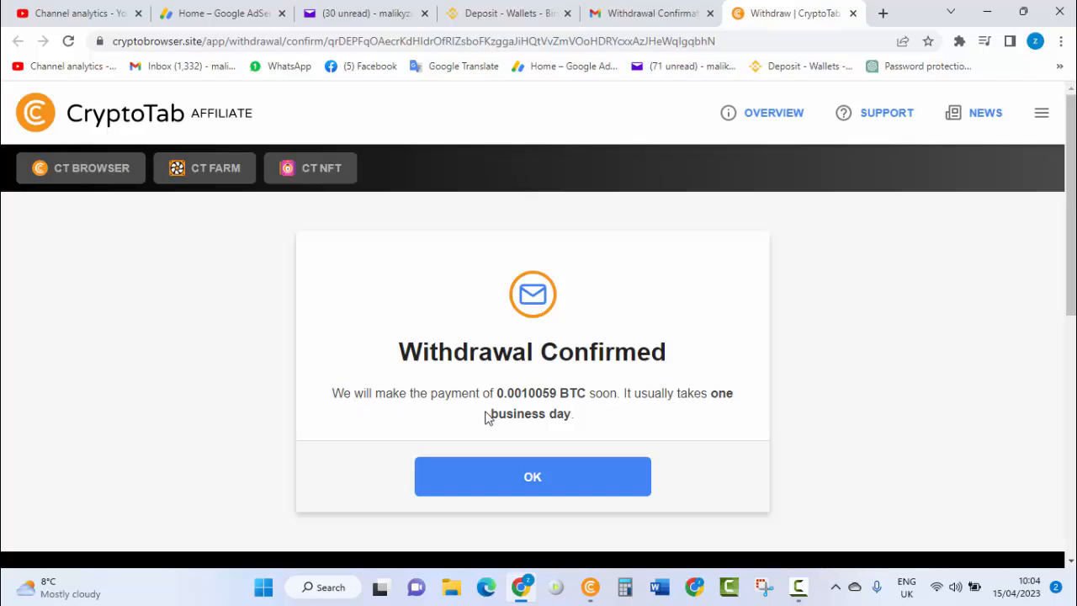
{"action": "mouse_move", "coordinate": [619, 422]}
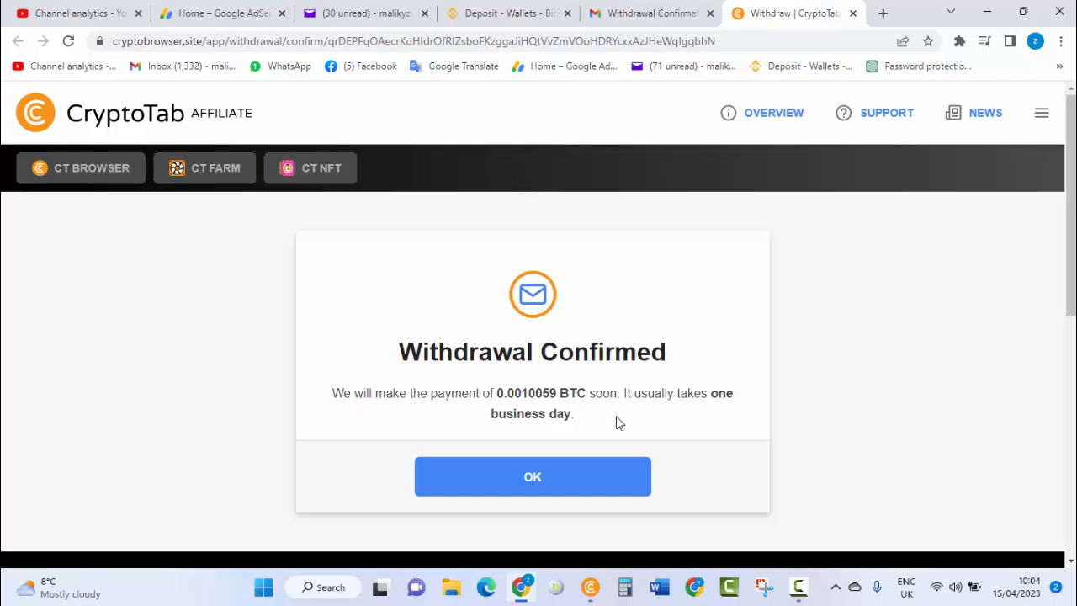
{"action": "mouse_move", "coordinate": [662, 409]}
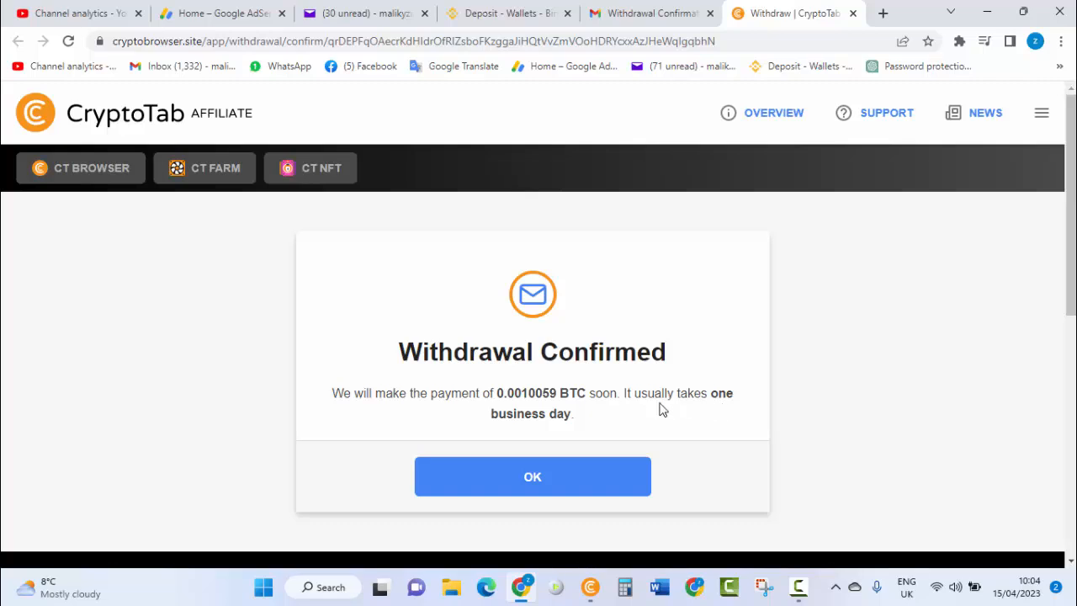
Step: Acknowledge the confirmation and view Payment History listing the 15 Apr 2023 withdrawal as confirmed
{"action": "left_click", "coordinate": [532, 476]}
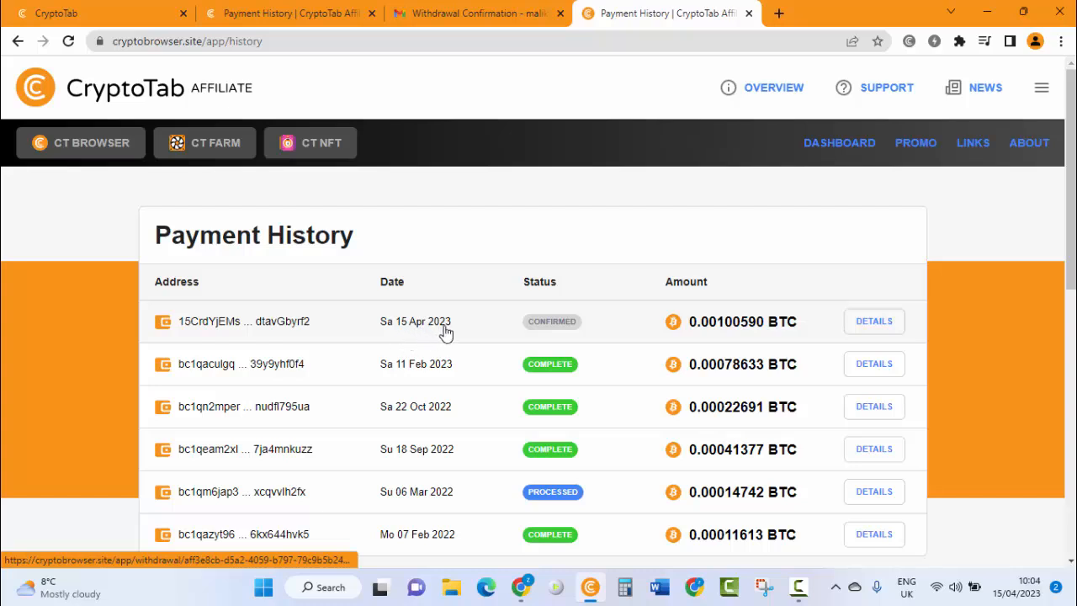
{"action": "mouse_move", "coordinate": [551, 320]}
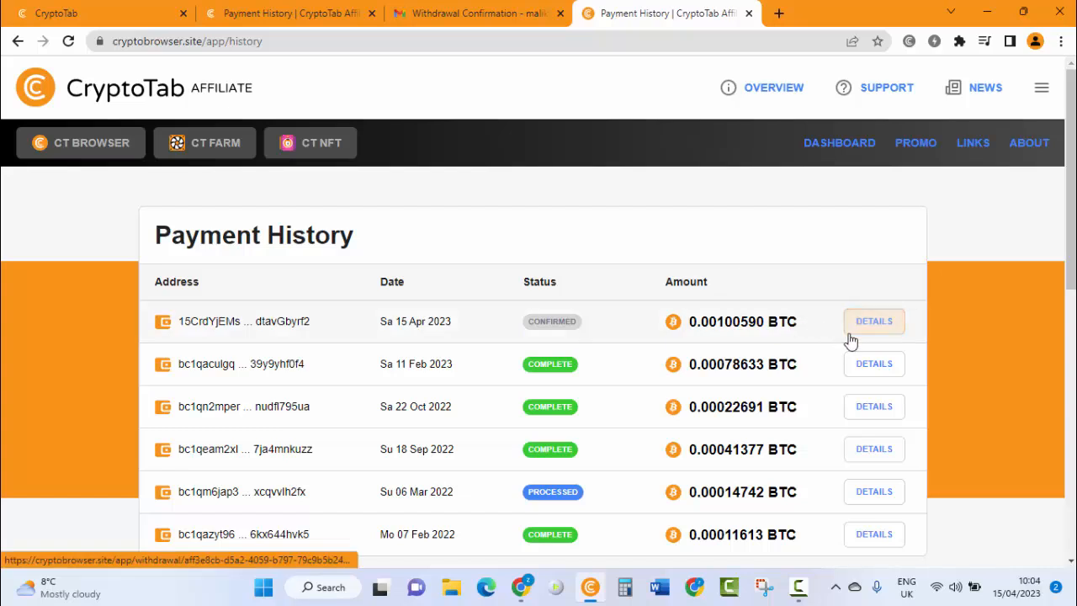
Step: View Payment Details of the 15 Apr 2023 withdrawal: 0.00100590 BTC, status Confirmed
{"action": "left_click", "coordinate": [873, 320]}
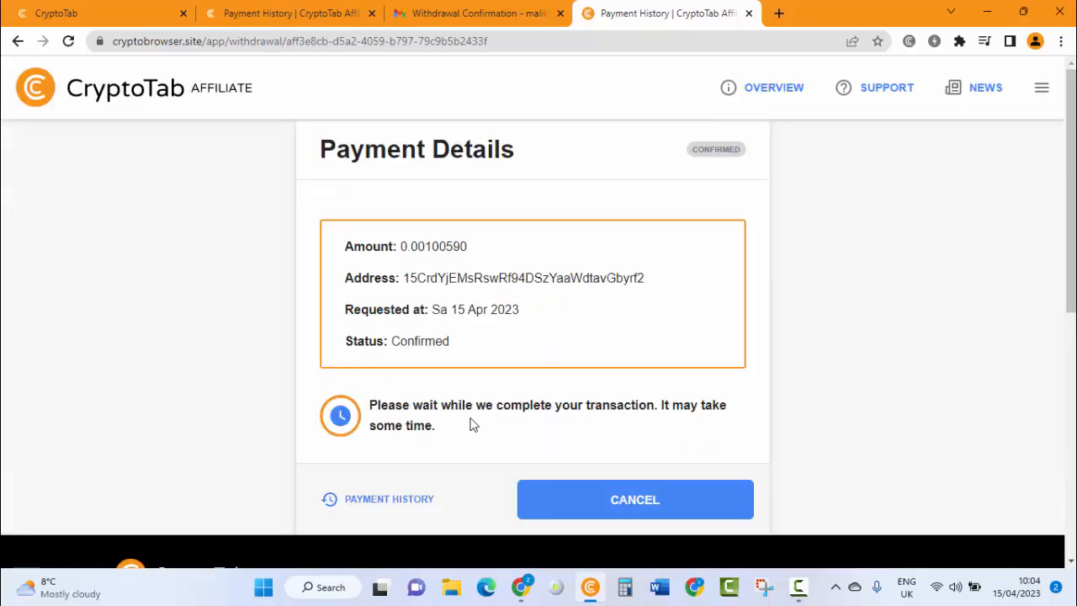
{"action": "mouse_move", "coordinate": [650, 424]}
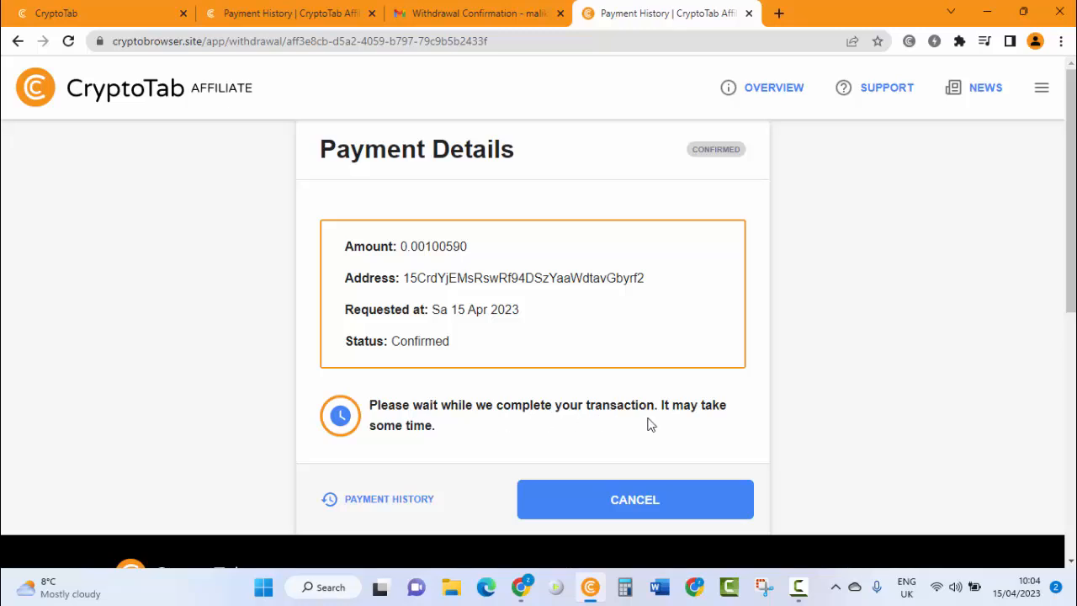
{"action": "mouse_move", "coordinate": [424, 444]}
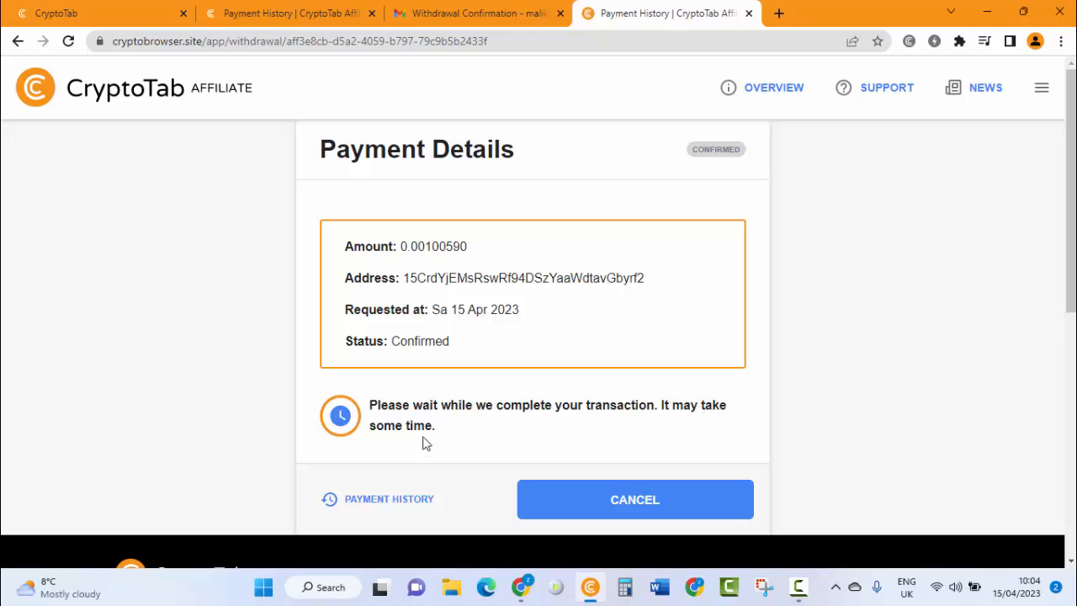
{"action": "mouse_move", "coordinate": [525, 417]}
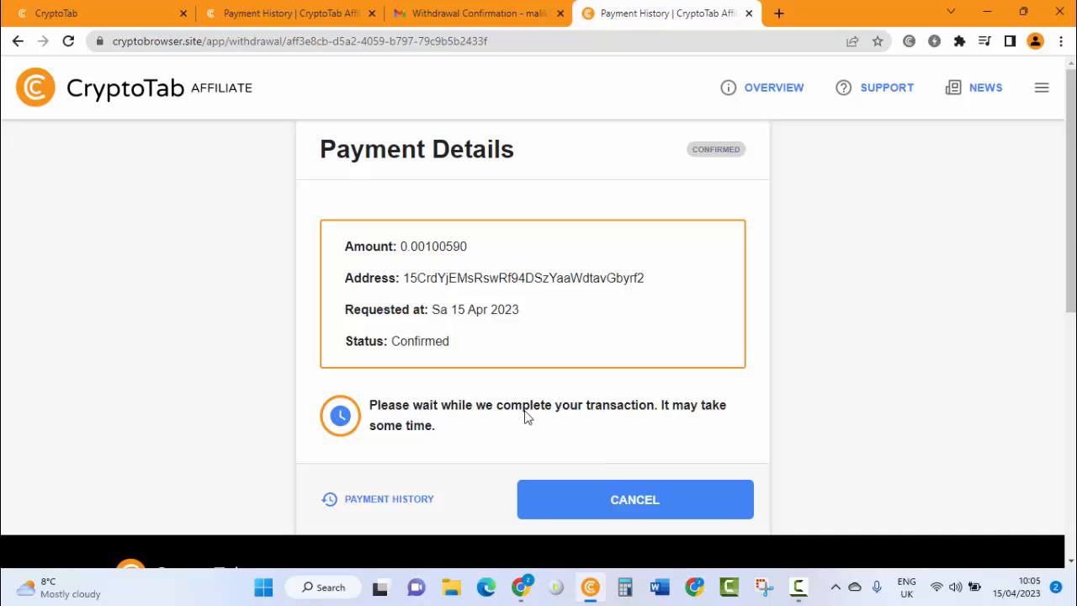